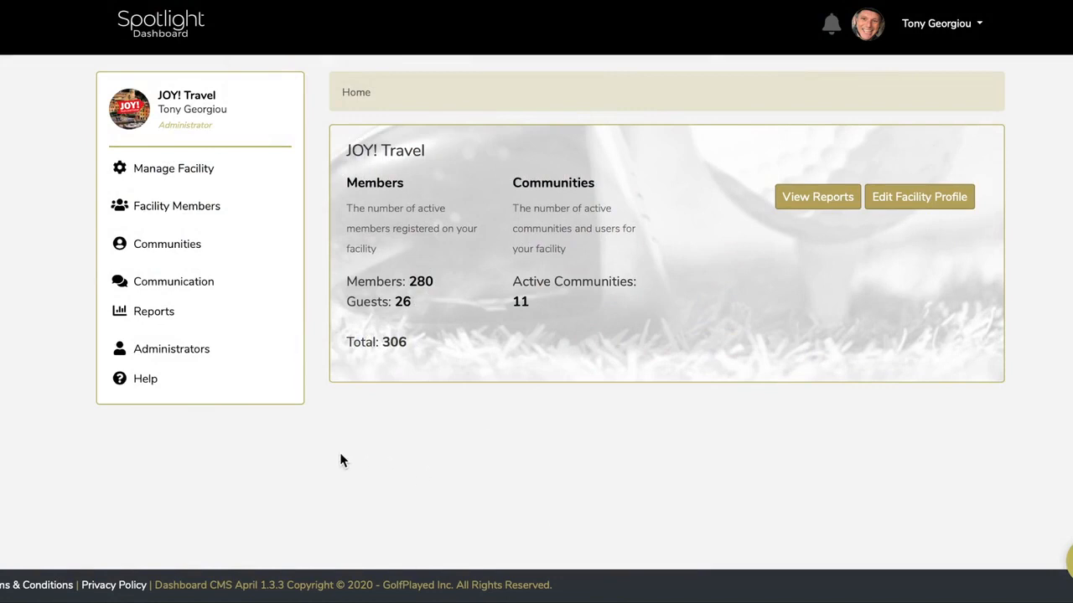
{"action": "mouse_move", "coordinate": [200, 299]}
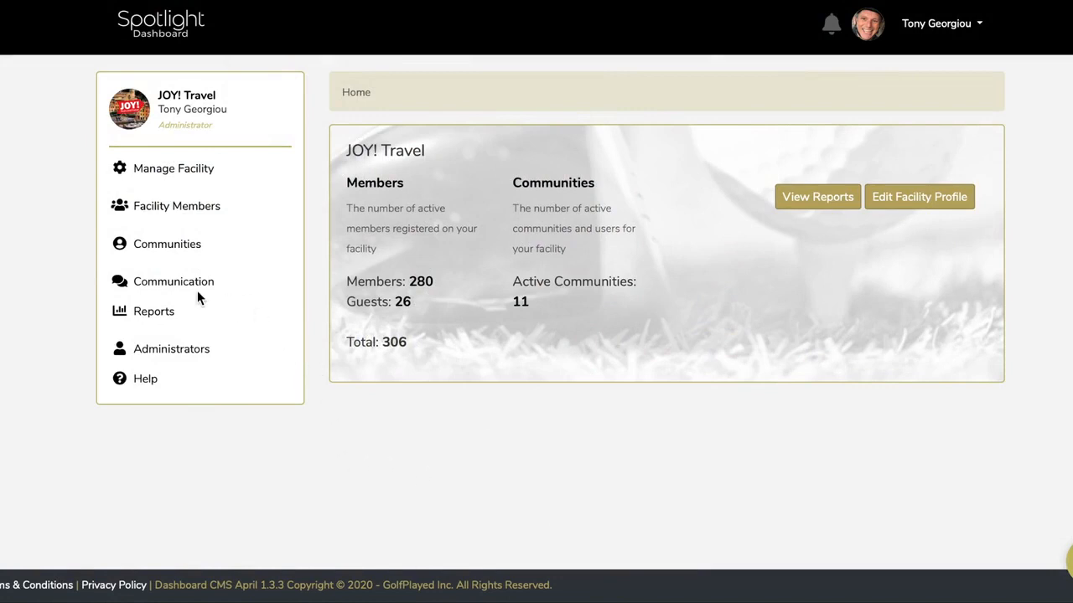
{"action": "mouse_move", "coordinate": [191, 288]}
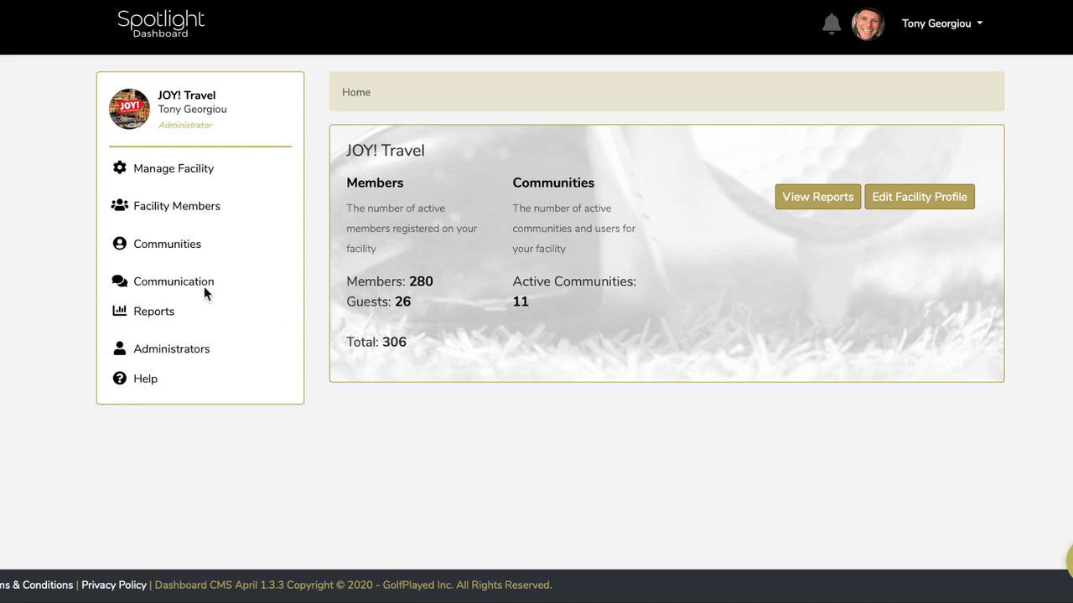
{"action": "mouse_move", "coordinate": [201, 289]}
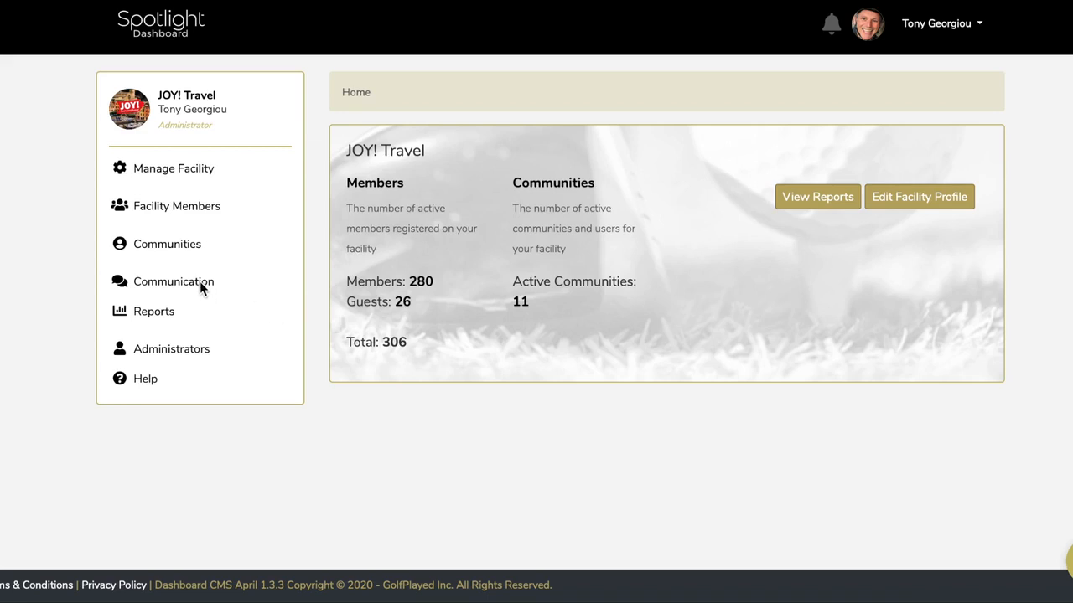
{"action": "mouse_move", "coordinate": [201, 288]}
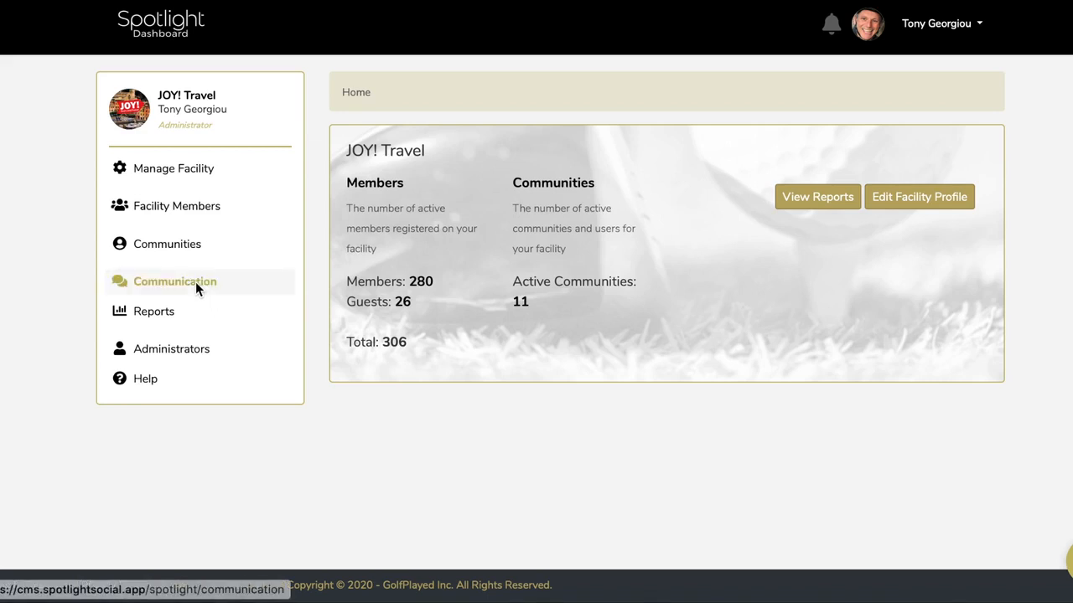
{"action": "mouse_move", "coordinate": [194, 288]}
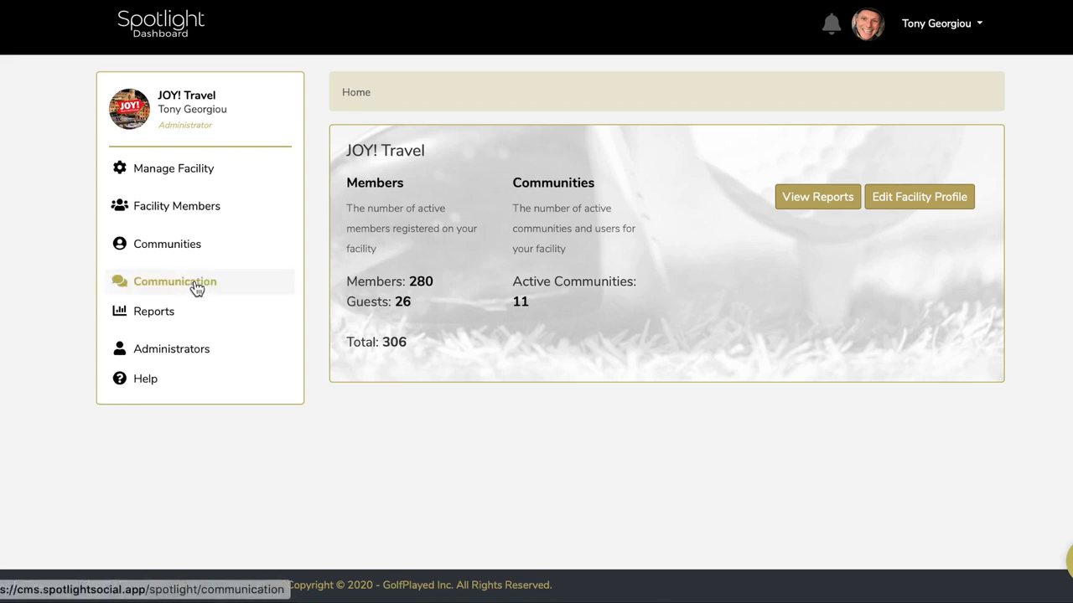
Expand the Communication menu to show Geofence Notifications and Send Mail to Members.
{"action": "left_click", "coordinate": [174, 281]}
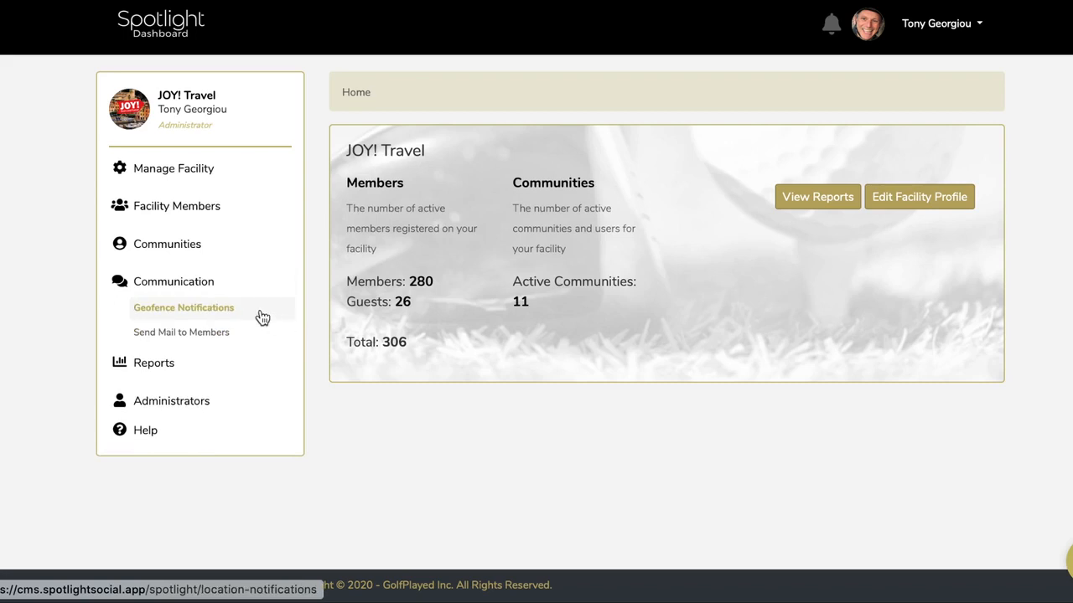
{"action": "mouse_move", "coordinate": [261, 319]}
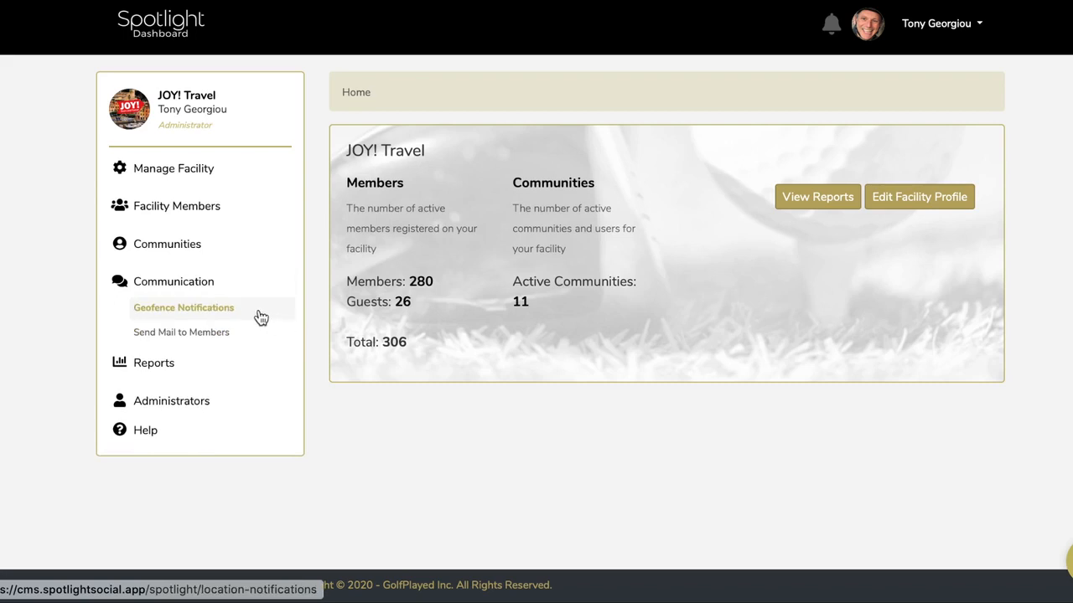
{"action": "mouse_move", "coordinate": [231, 326]}
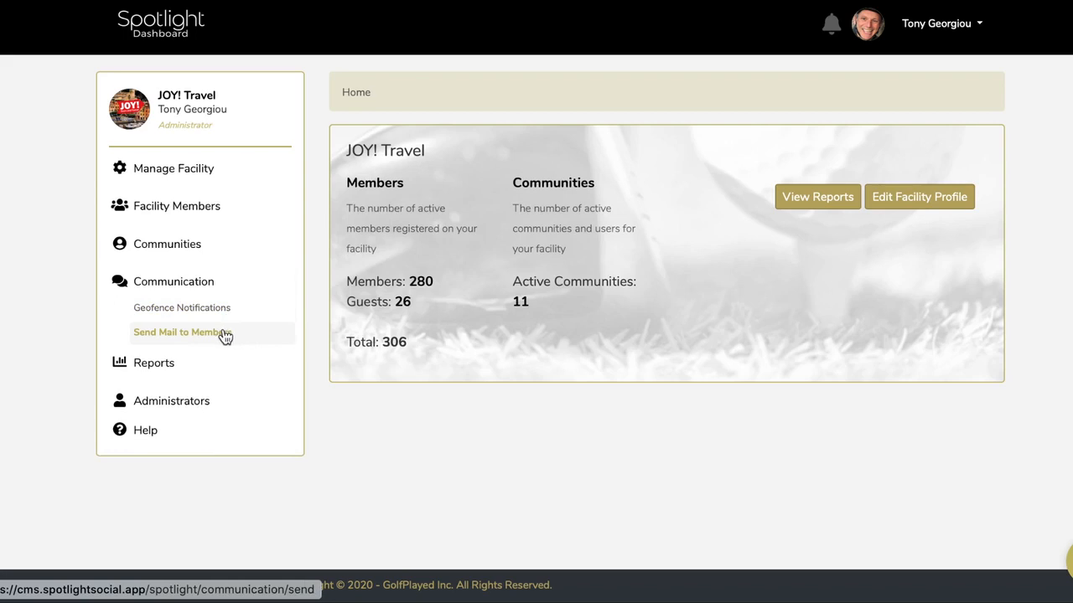
{"action": "mouse_move", "coordinate": [214, 337]}
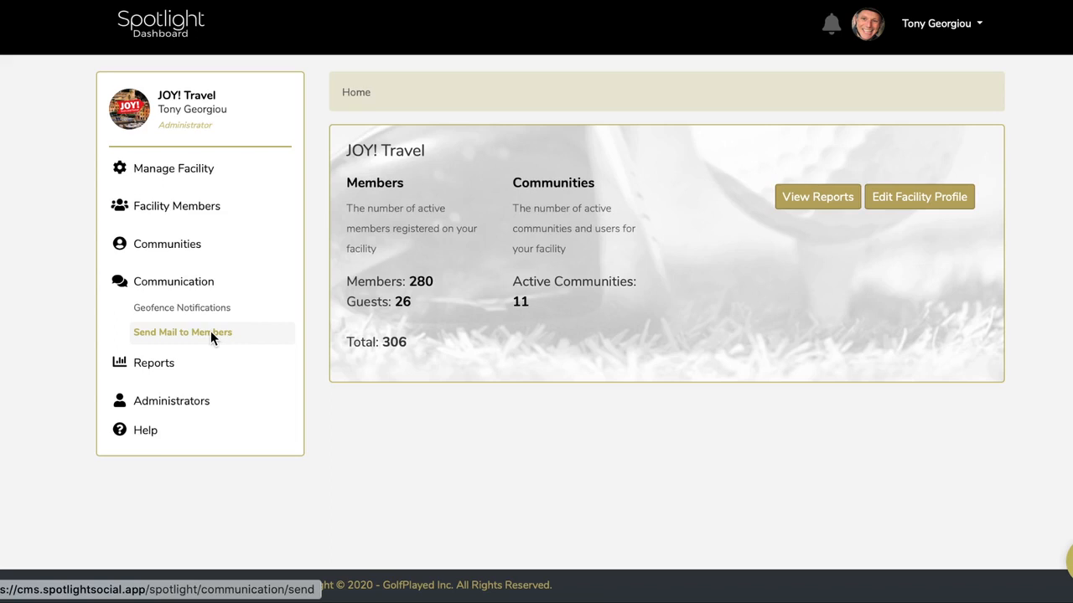
Open the Send Mail to Members form and view the recipient group choices in Send a Mail To.
{"action": "left_click", "coordinate": [181, 332]}
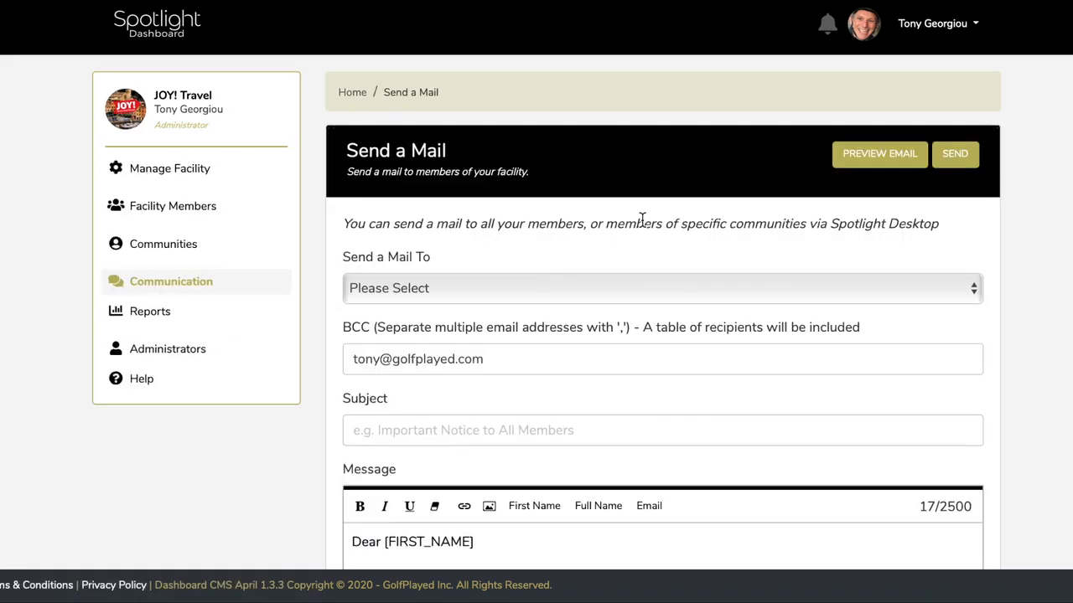
{"action": "scroll", "scroll_direction": "down", "scroll_amount": 3}
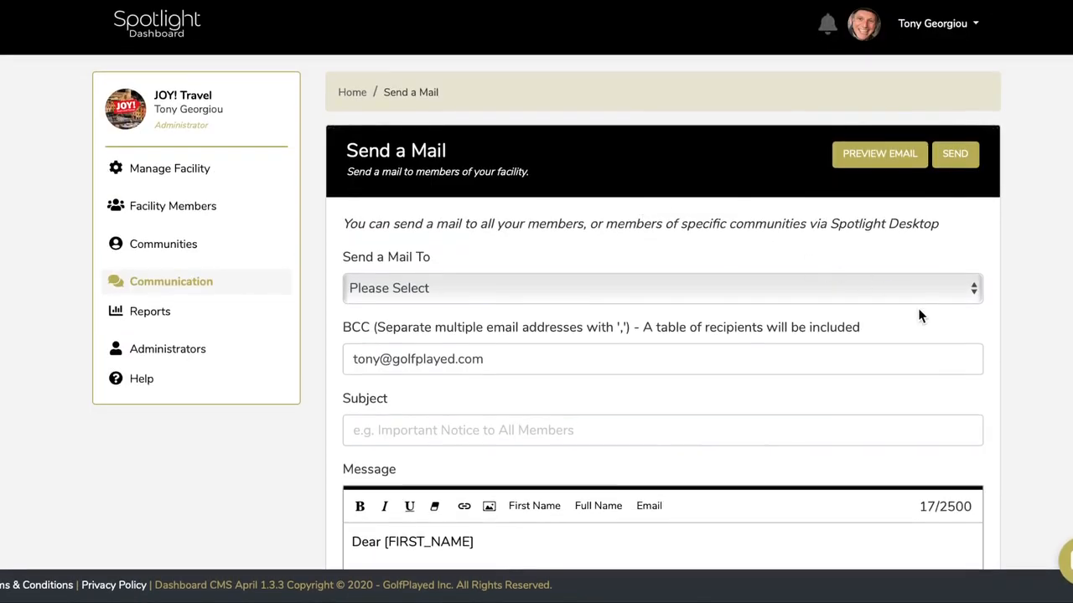
{"action": "mouse_move", "coordinate": [971, 298]}
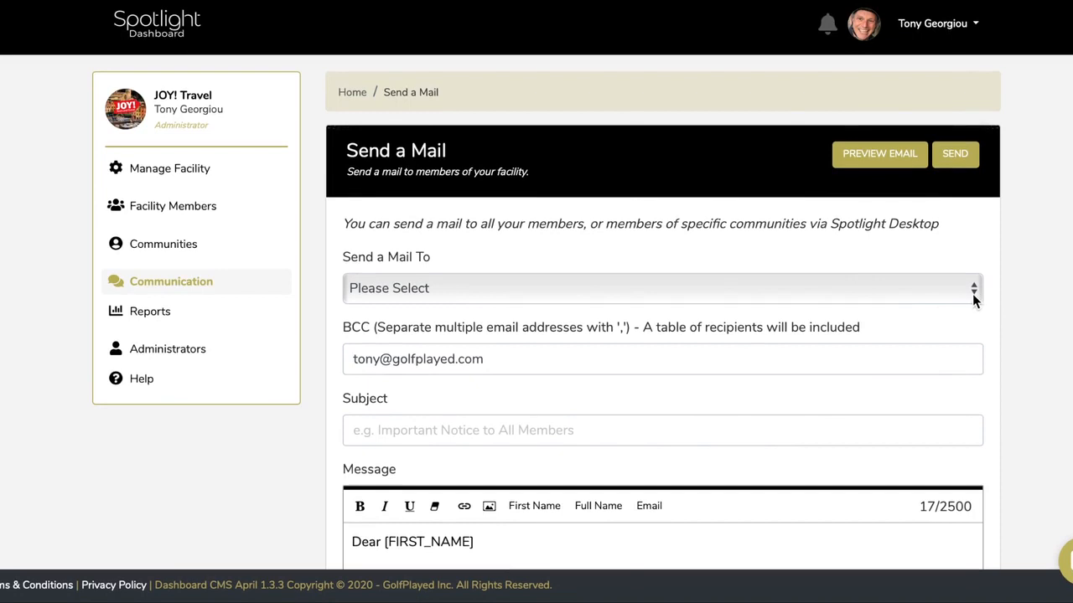
{"action": "left_click", "coordinate": [662, 288]}
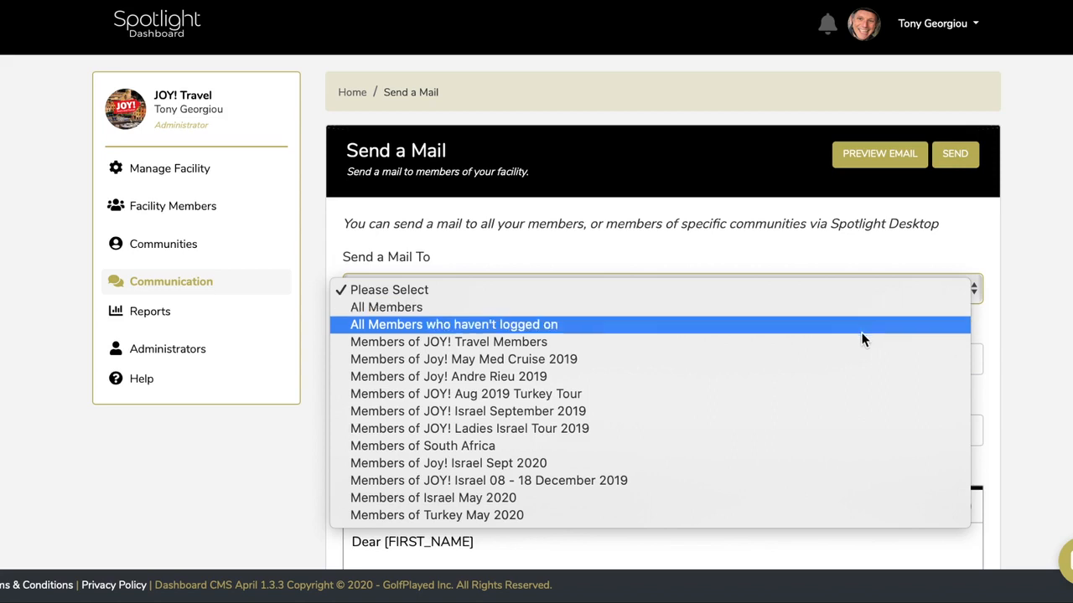
{"action": "mouse_move", "coordinate": [851, 411]}
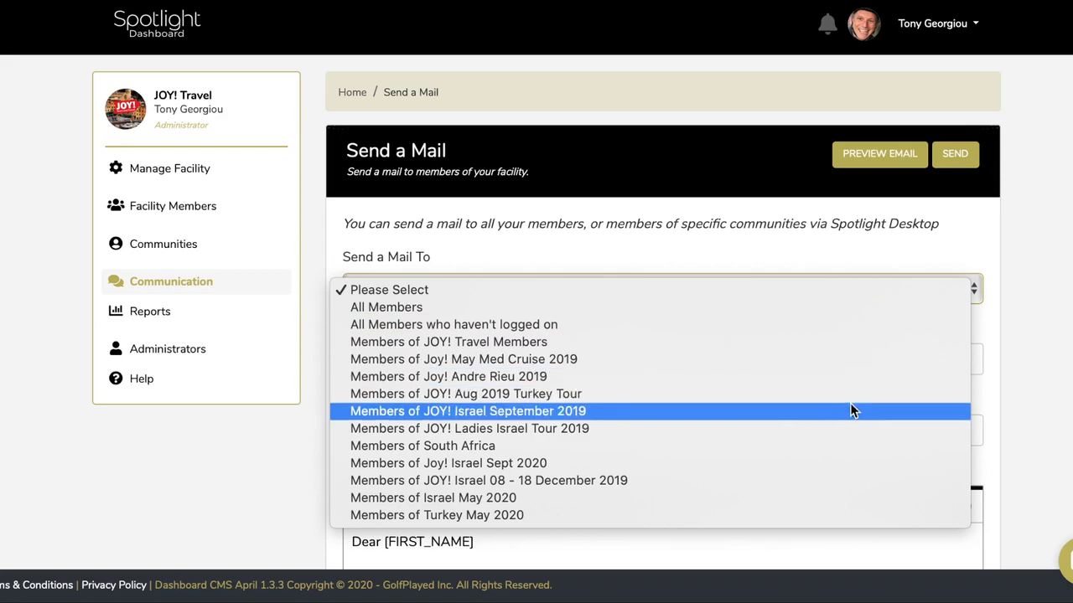
{"action": "mouse_move", "coordinate": [912, 308]}
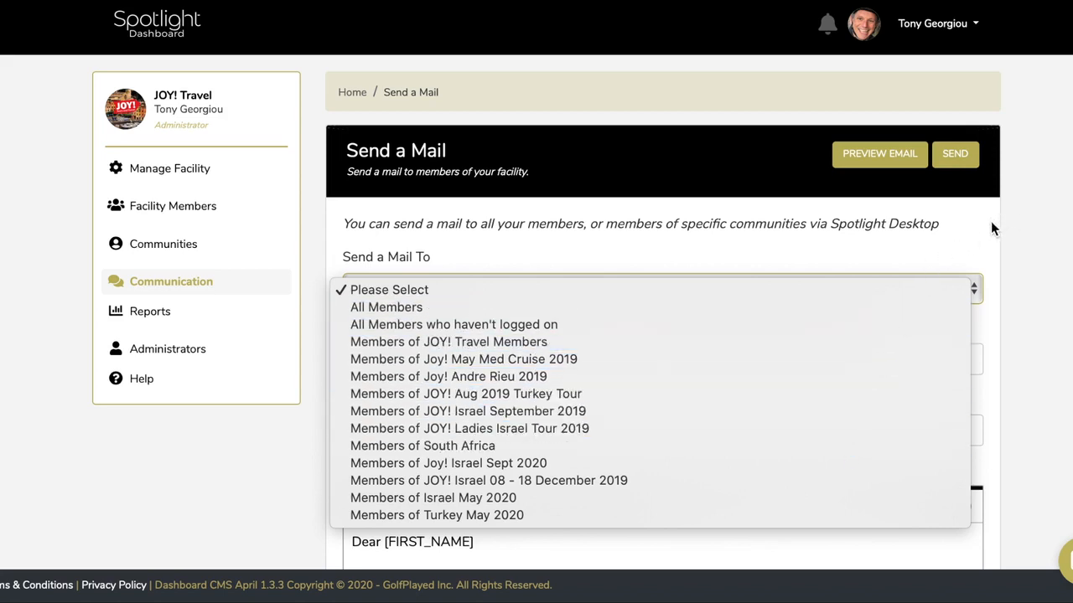
{"action": "mouse_move", "coordinate": [281, 461]}
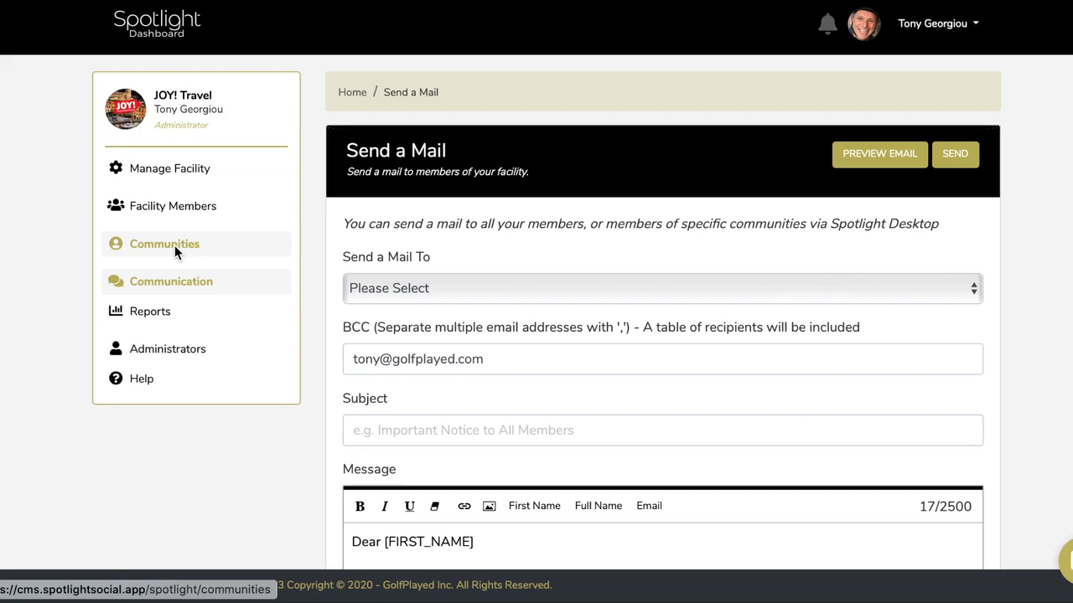
Show the Communities page listing the 11 communities and their member counts.
{"action": "left_click", "coordinate": [164, 245]}
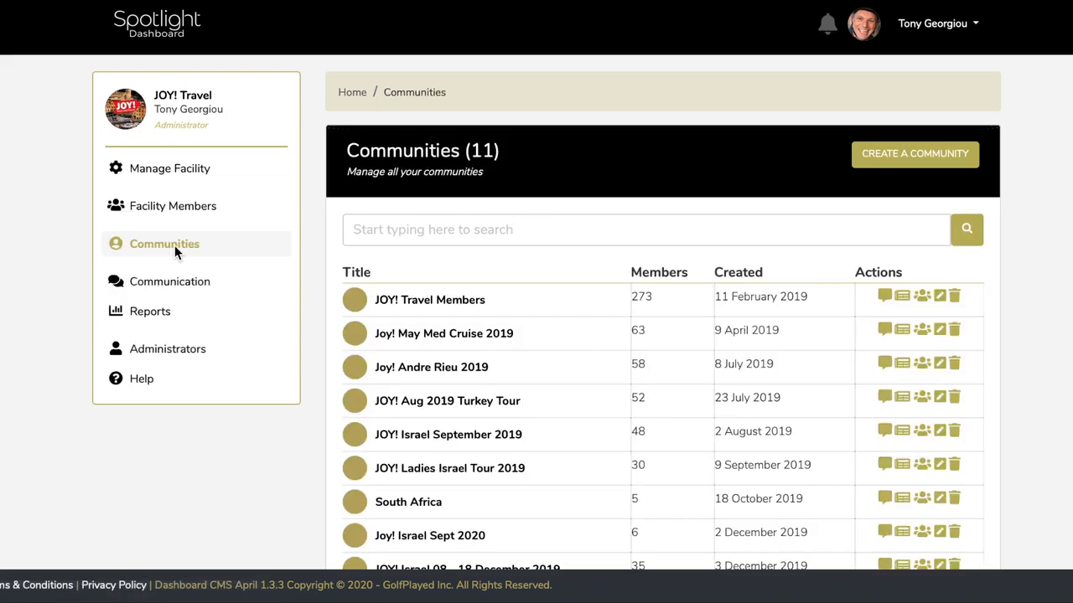
{"action": "mouse_move", "coordinate": [640, 309]}
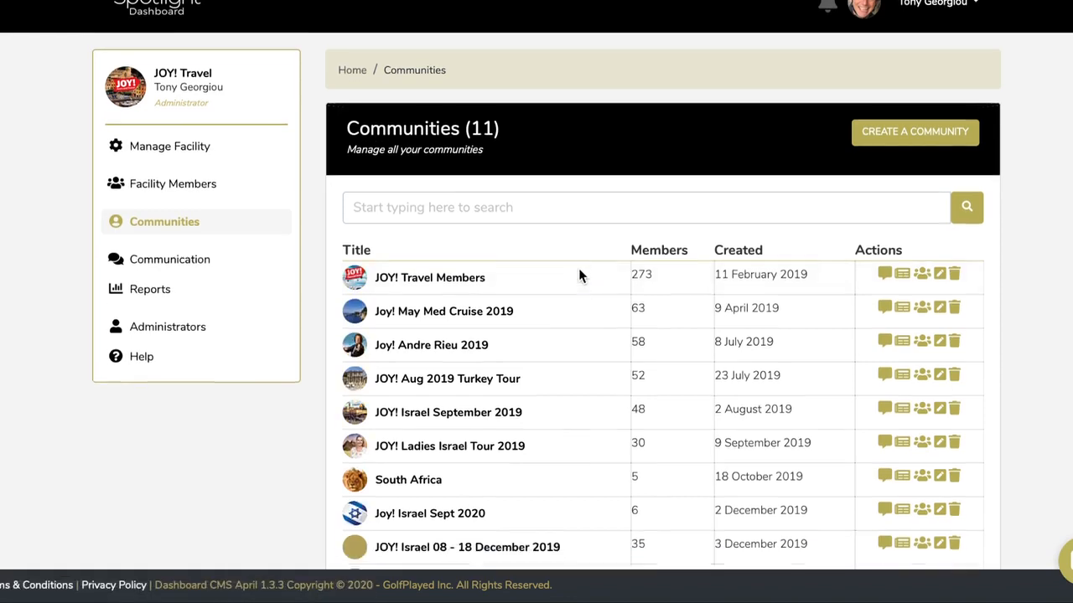
{"action": "scroll", "scroll_direction": "down", "scroll_amount": 3}
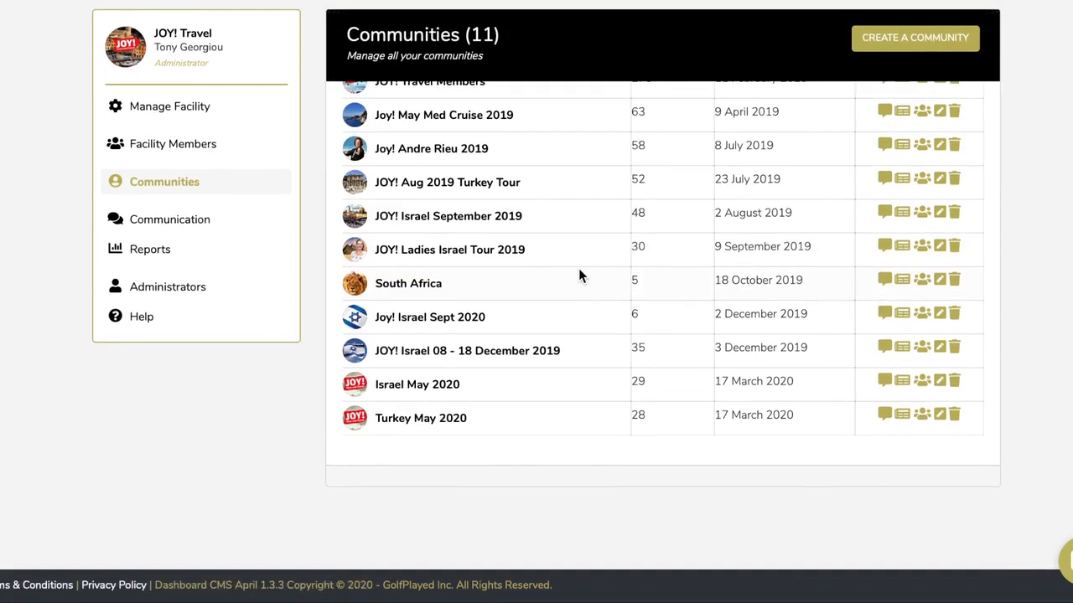
{"action": "mouse_move", "coordinate": [429, 316]}
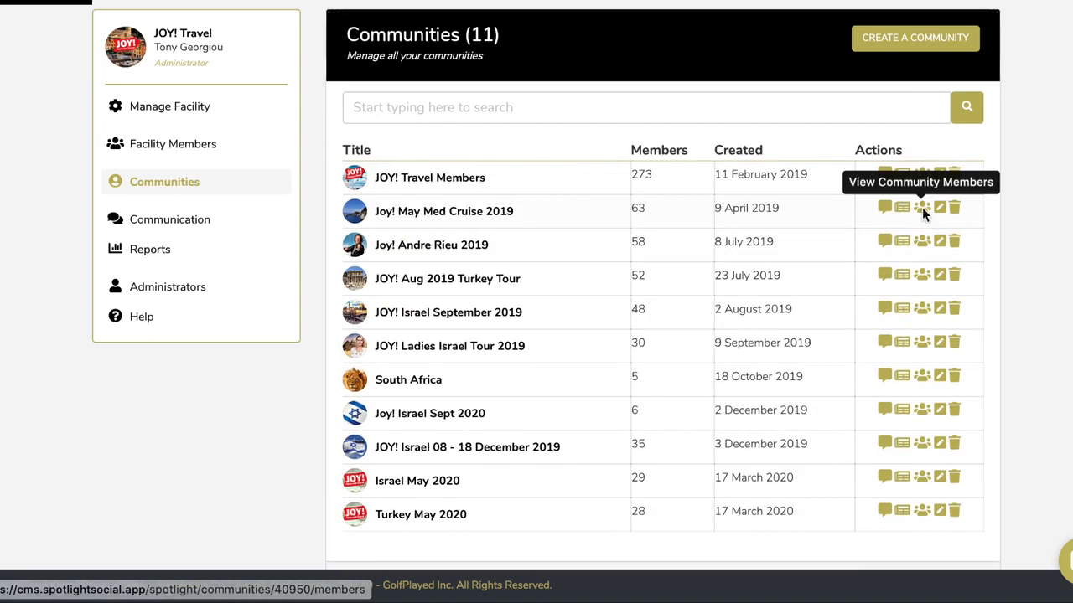
Select members of Joy! May Med Cruise 2019 and start a mail addressed to the checked ones.
{"action": "left_click", "coordinate": [922, 208]}
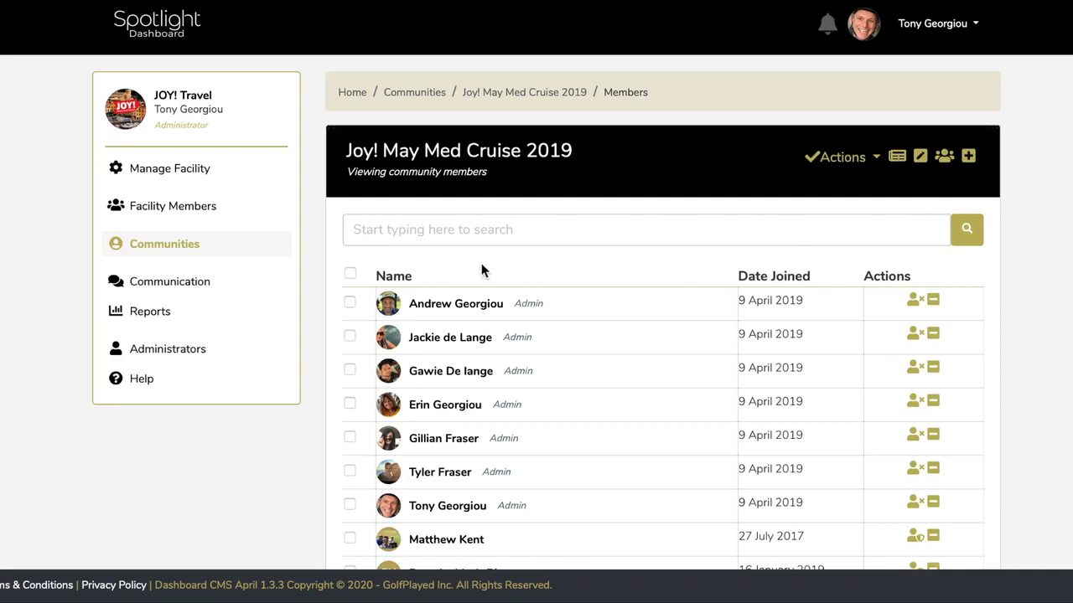
{"action": "mouse_move", "coordinate": [356, 334]}
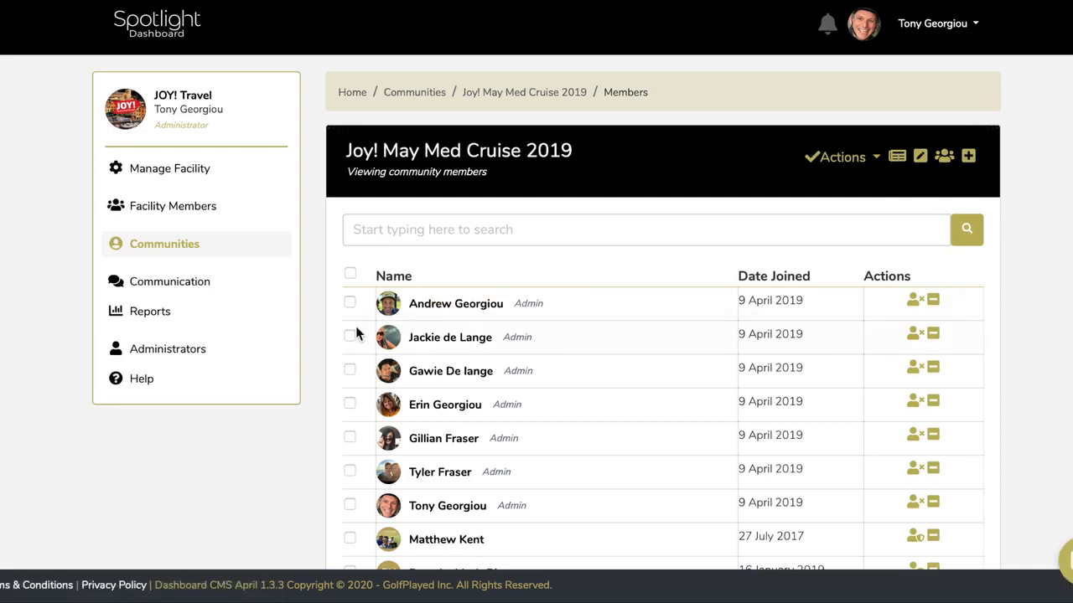
{"action": "mouse_move", "coordinate": [352, 278]}
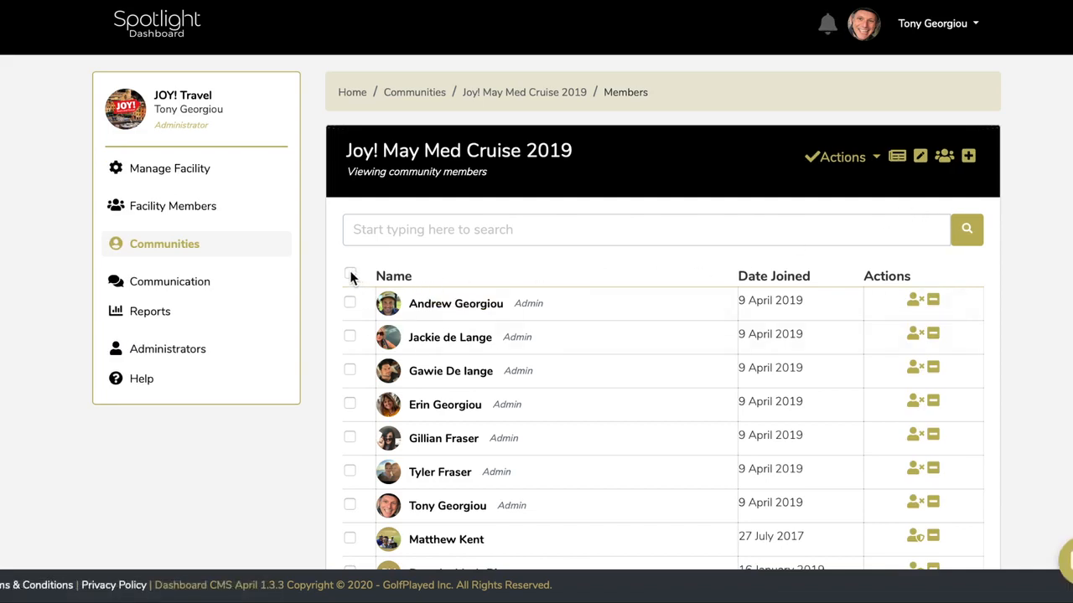
{"action": "left_click", "coordinate": [349, 275]}
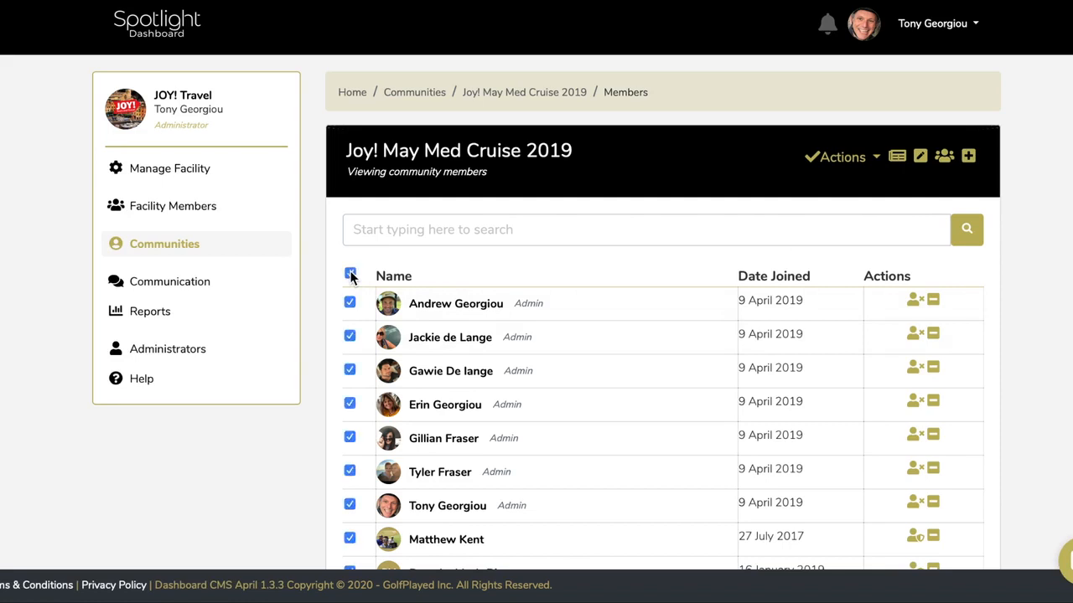
{"action": "left_click", "coordinate": [349, 273]}
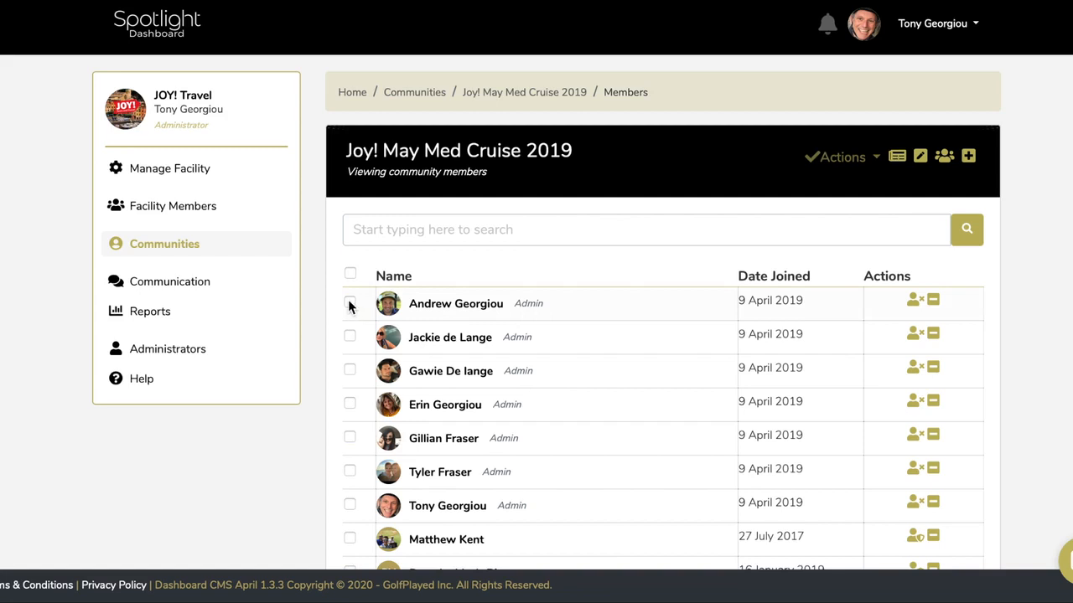
{"action": "left_click", "coordinate": [348, 335]}
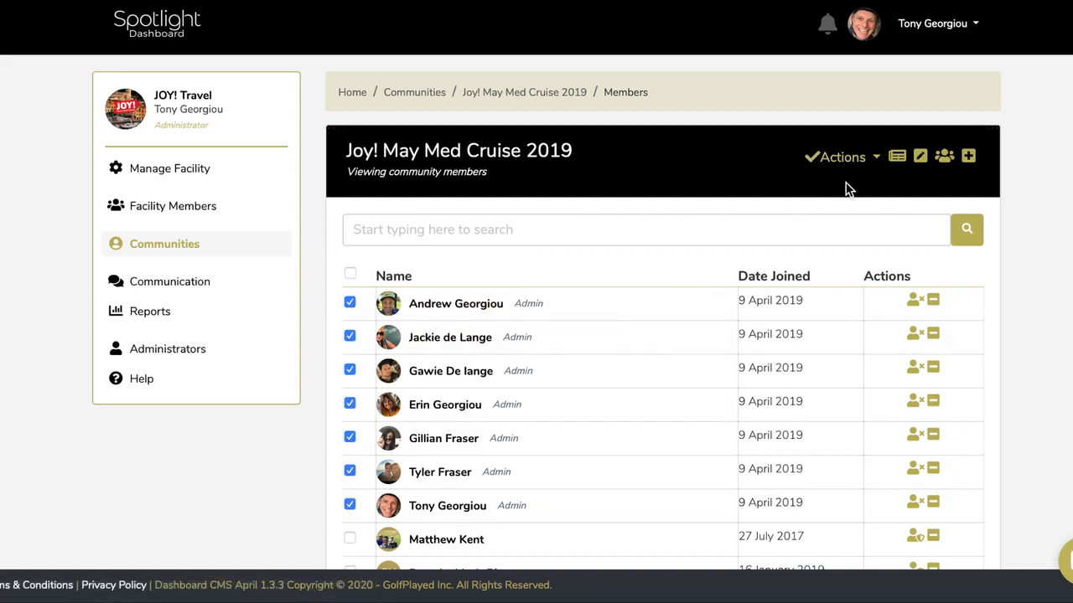
{"action": "left_click", "coordinate": [841, 157]}
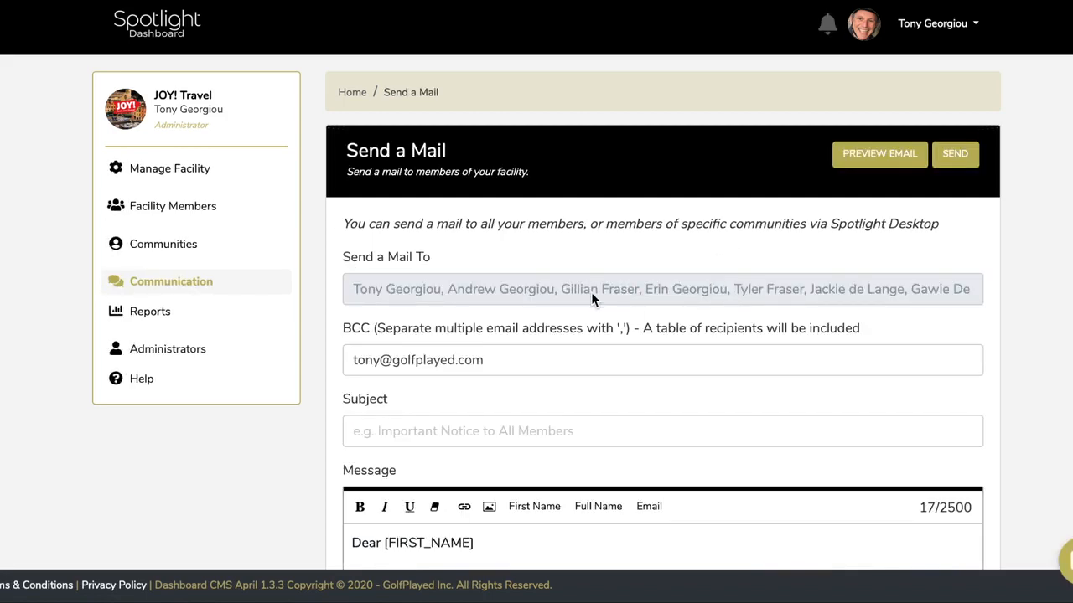
{"action": "mouse_move", "coordinate": [803, 278]}
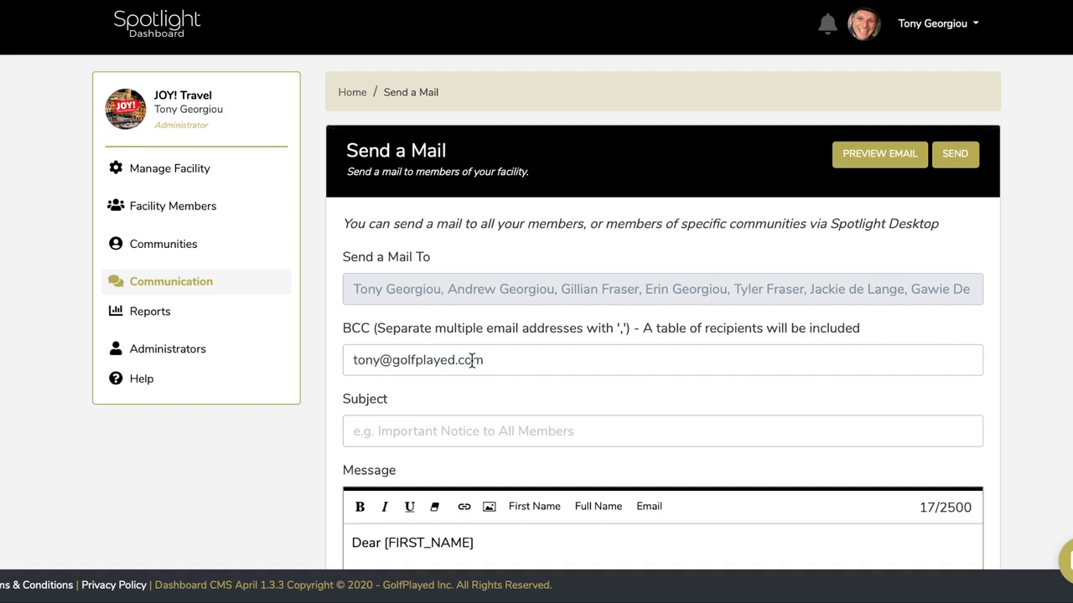
Set the mail's subject to 'Test email'.
{"action": "scroll", "scroll_direction": "down", "scroll_amount": 3}
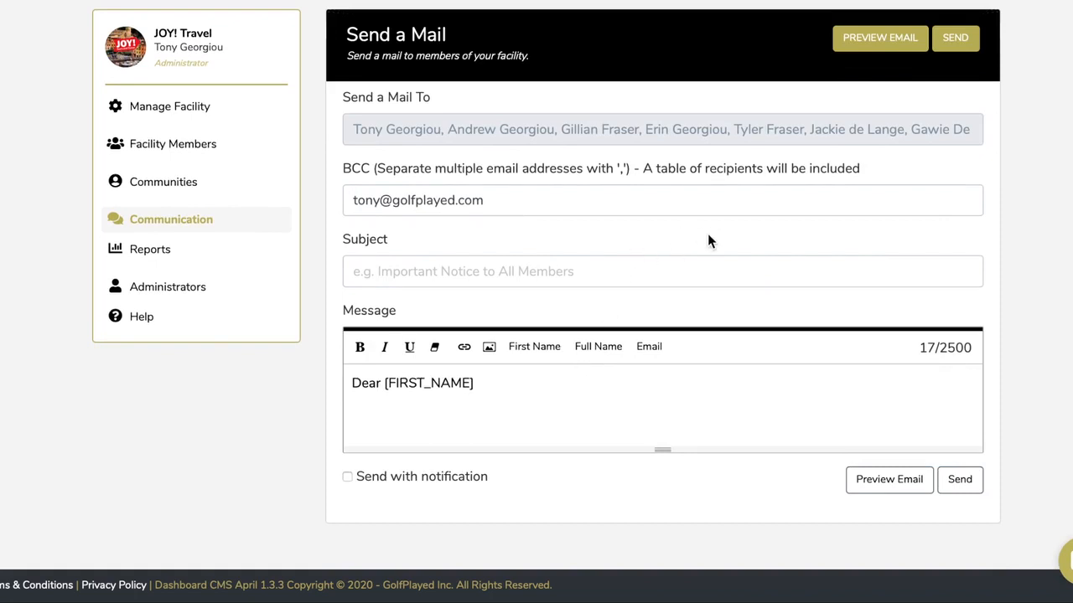
{"action": "left_click", "coordinate": [630, 271]}
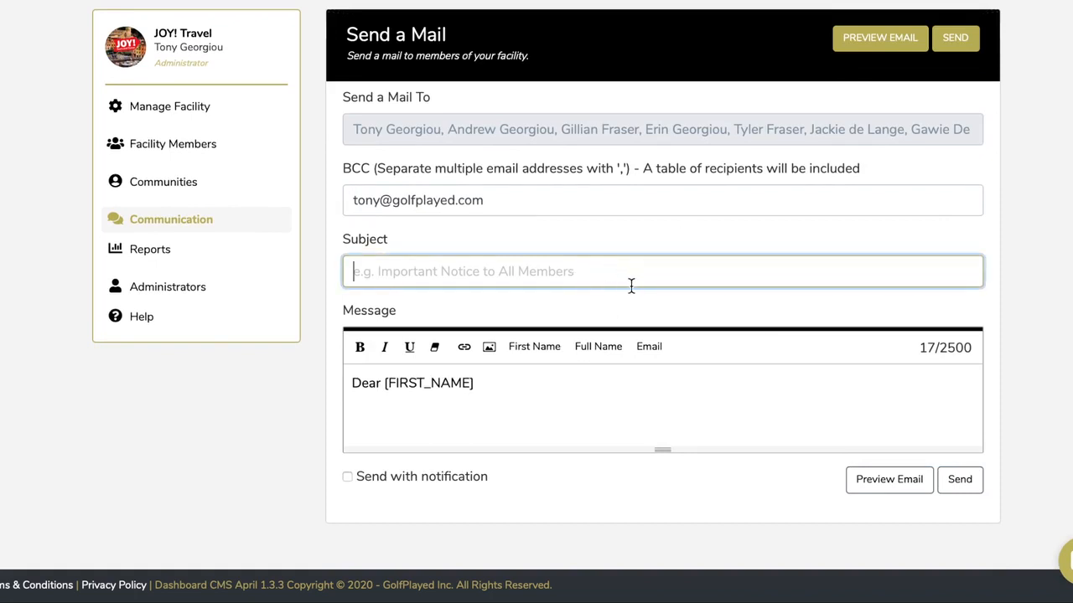
{"action": "type", "text": "Test e"}
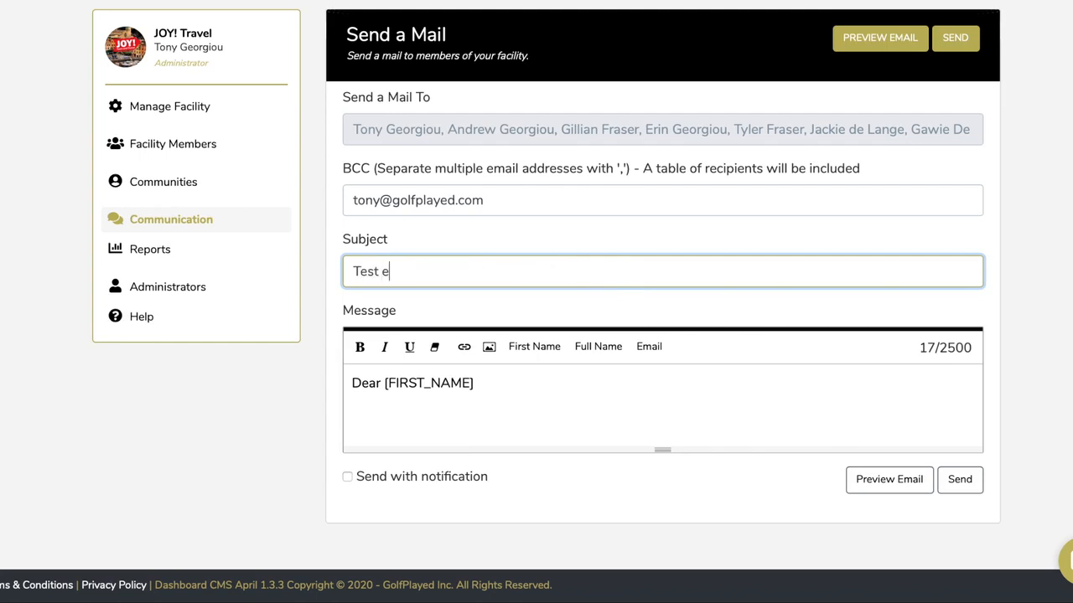
{"action": "type", "text": "mail"}
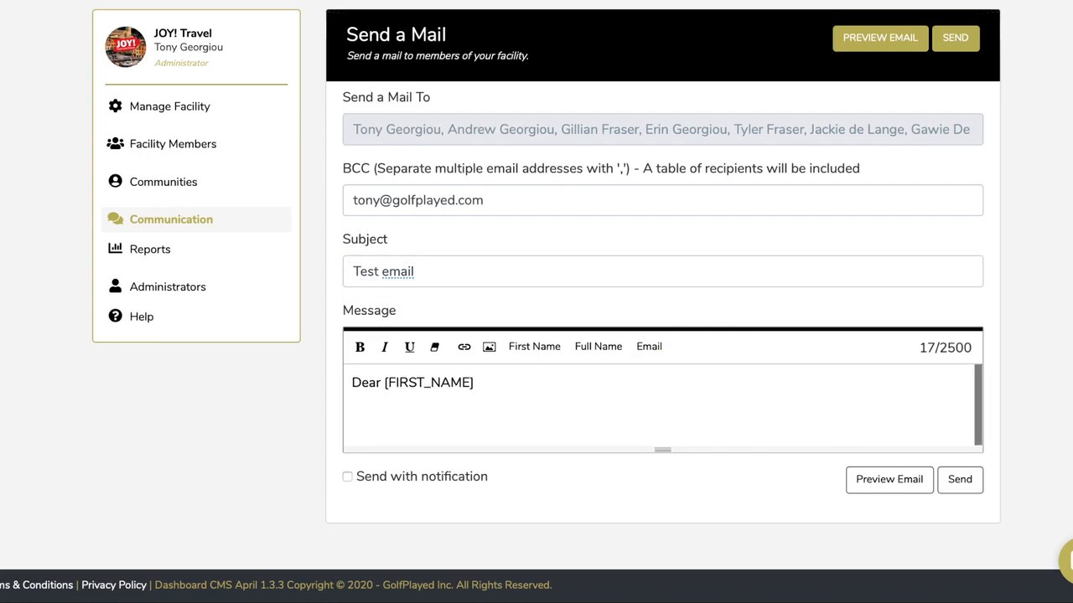
Write 'Here is a pic of the newest MSC cruise ship.' in the message body.
{"action": "type", "text": "Here is a"}
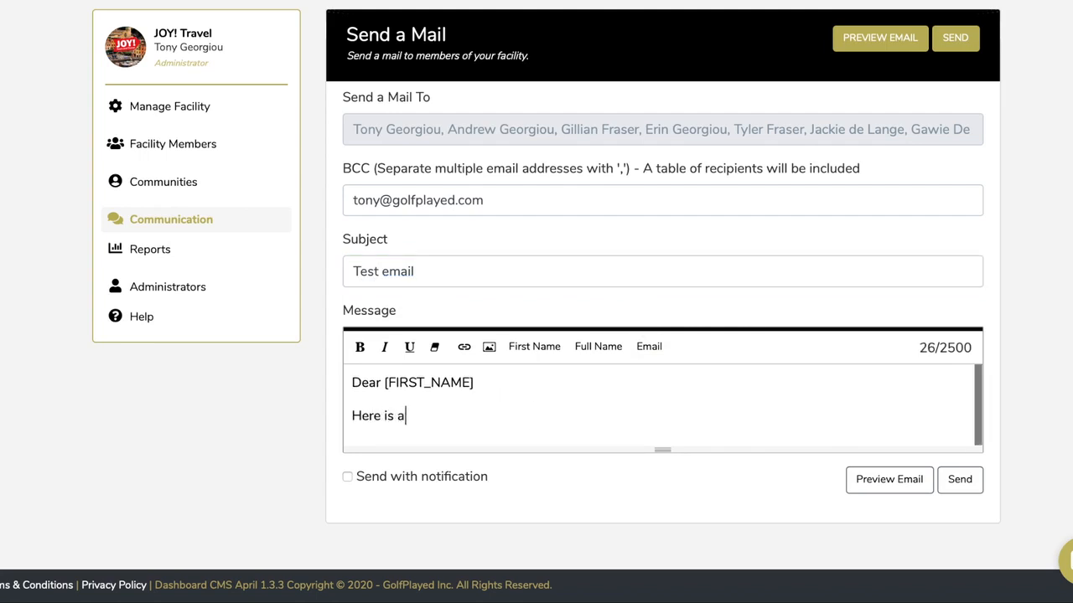
{"action": "type", "text": "pic of t"}
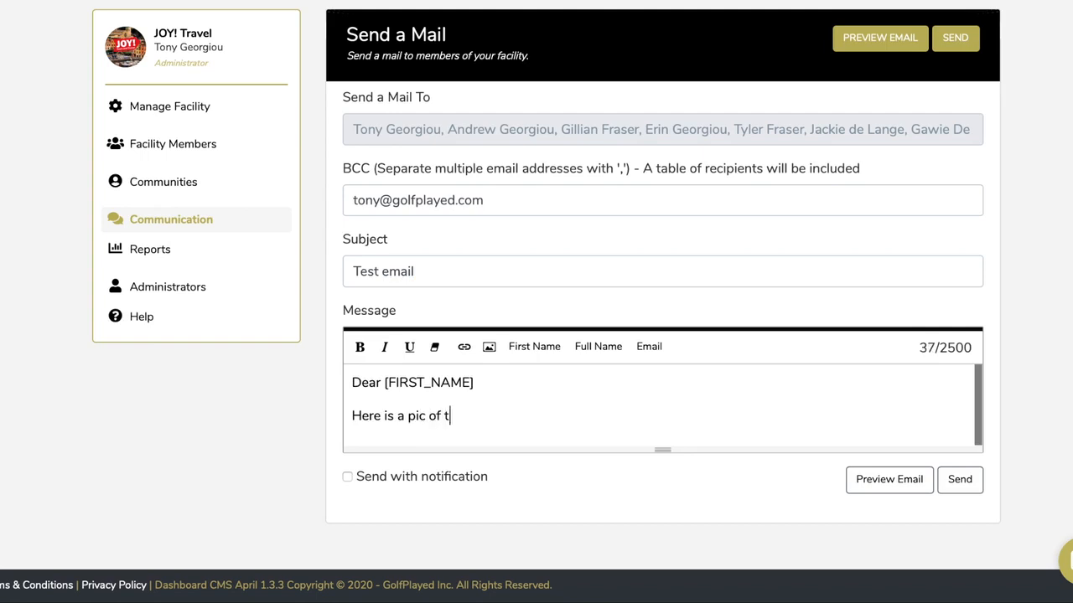
{"action": "type", "text": "he newest"}
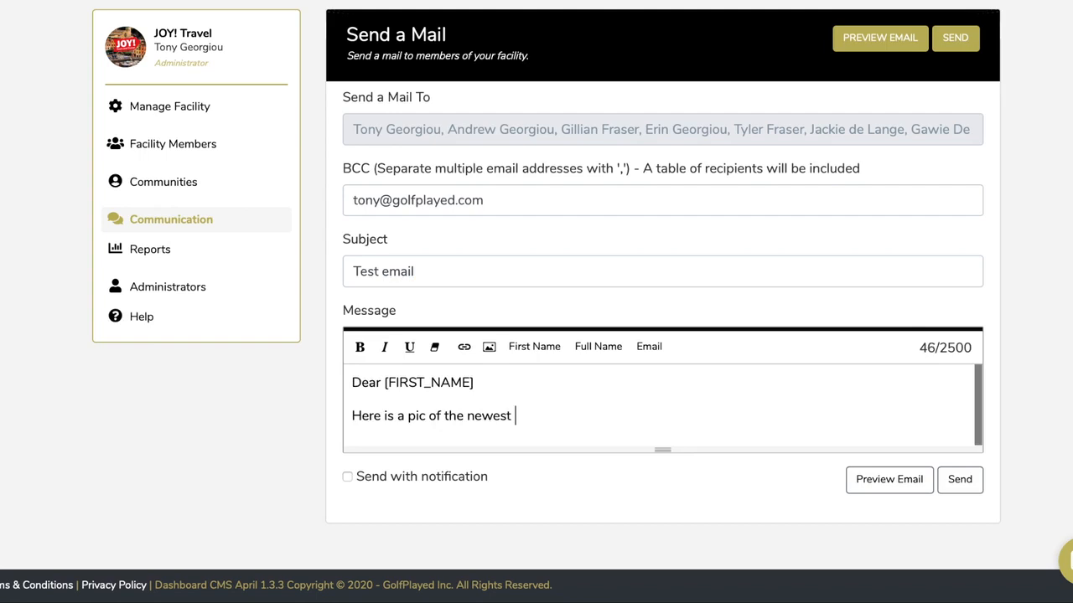
{"action": "type", "text": "MSC"}
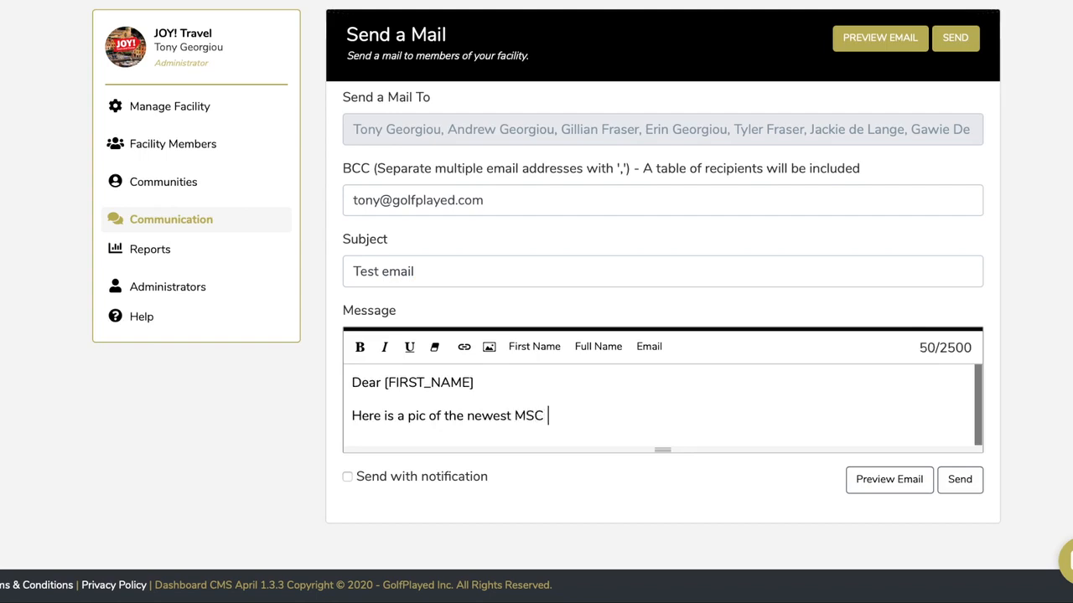
{"action": "type", "text": "cruise"}
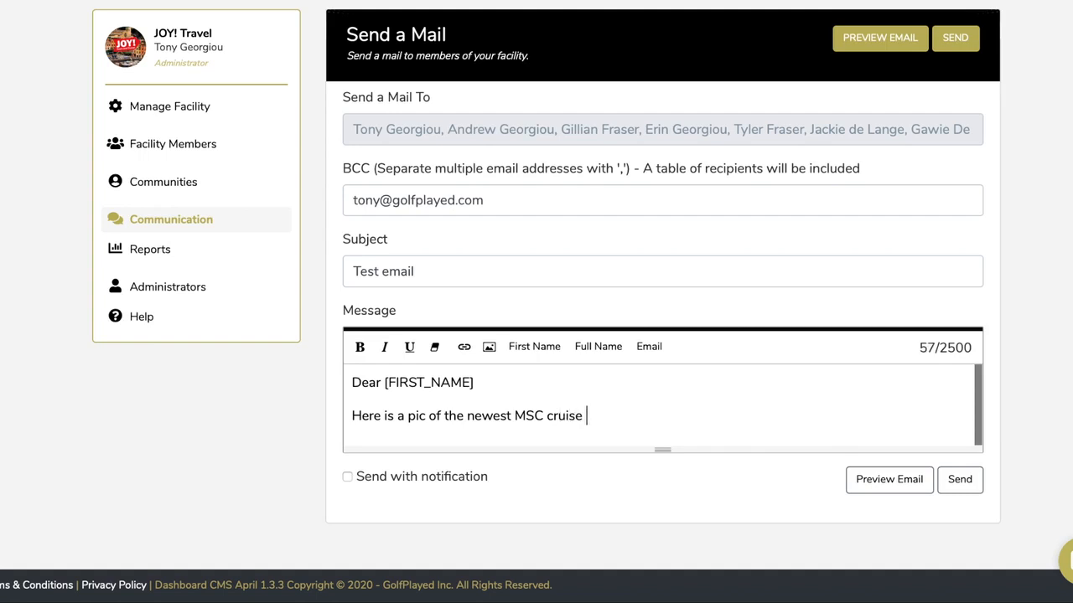
{"action": "type", "text": "ship"}
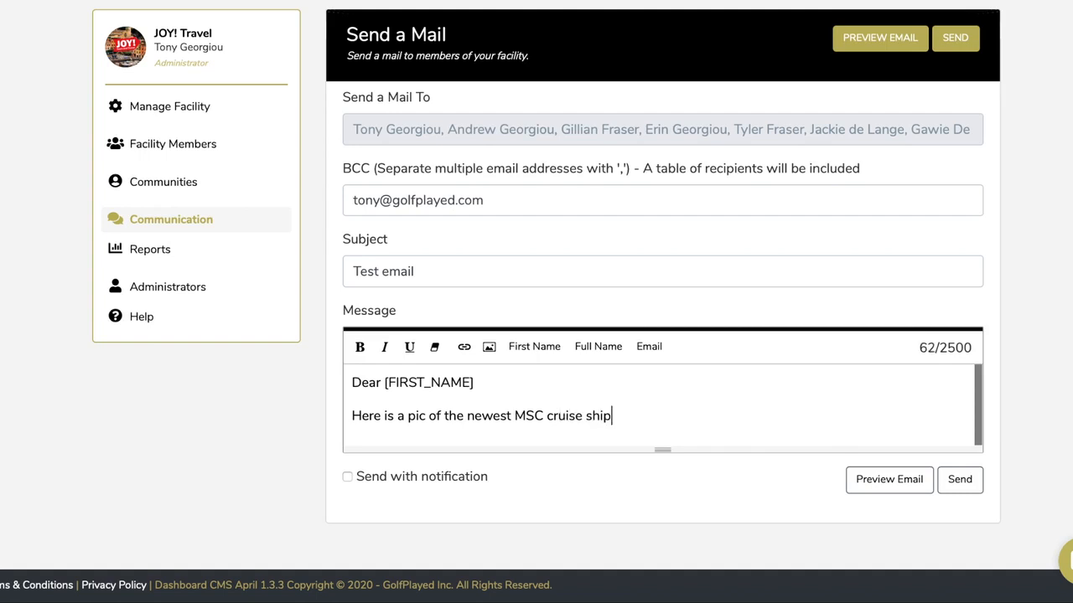
{"action": "type", "text": "."}
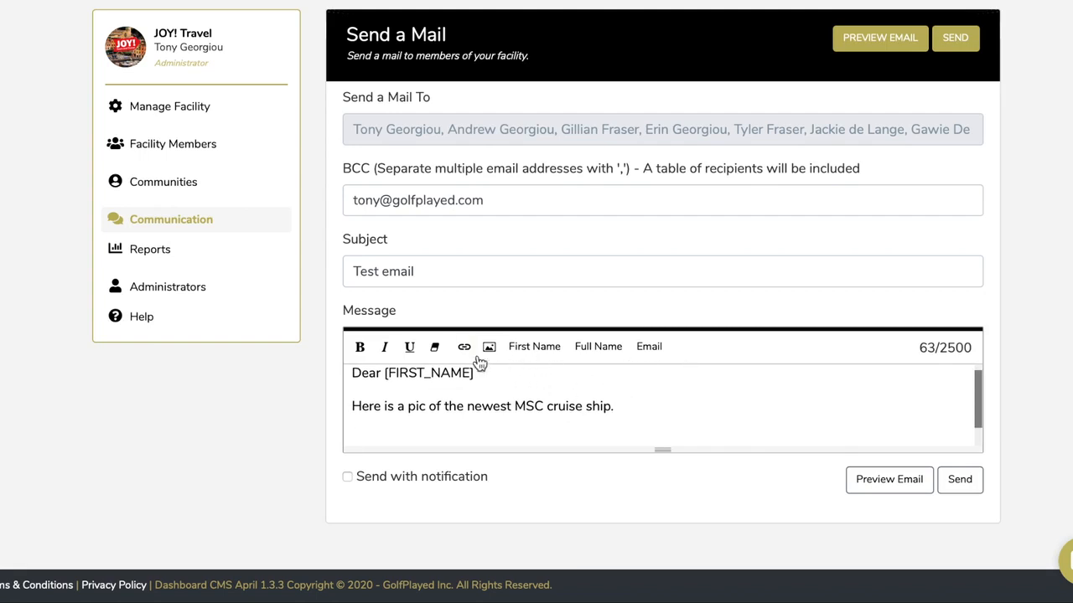
Insert the cruise ship JPEG from Downloads into the message body.
{"action": "left_click", "coordinate": [489, 347]}
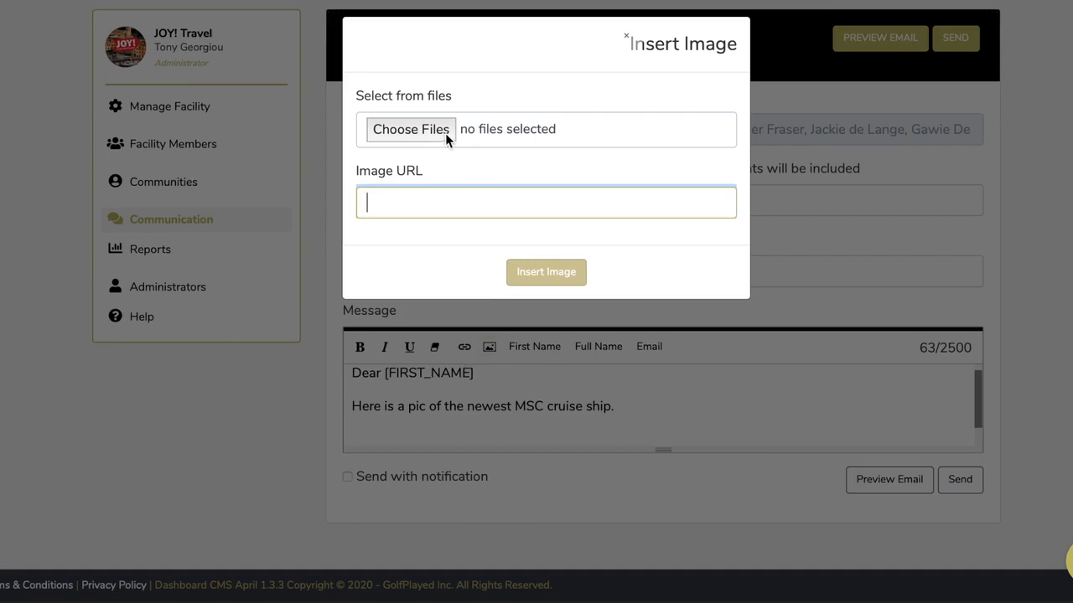
{"action": "left_click", "coordinate": [409, 129]}
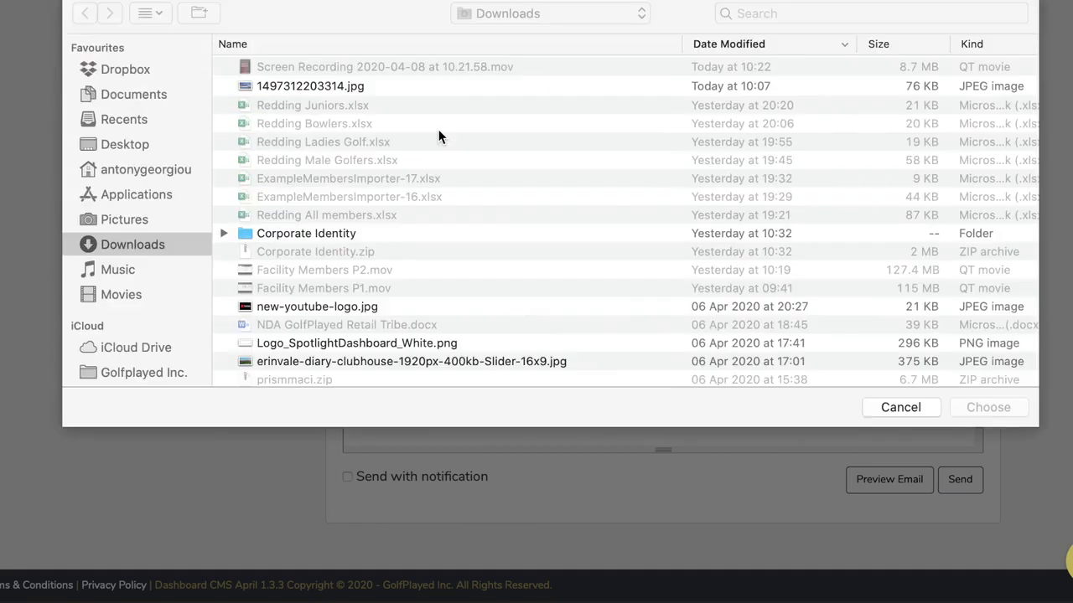
{"action": "left_click", "coordinate": [311, 86]}
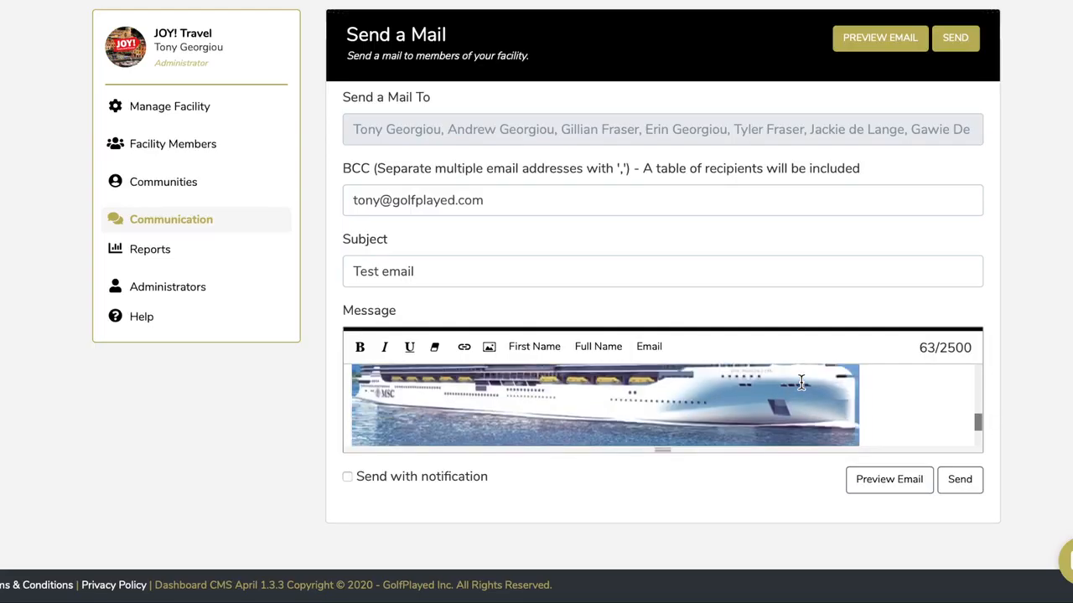
{"action": "scroll", "scroll_direction": "down", "scroll_amount": 3}
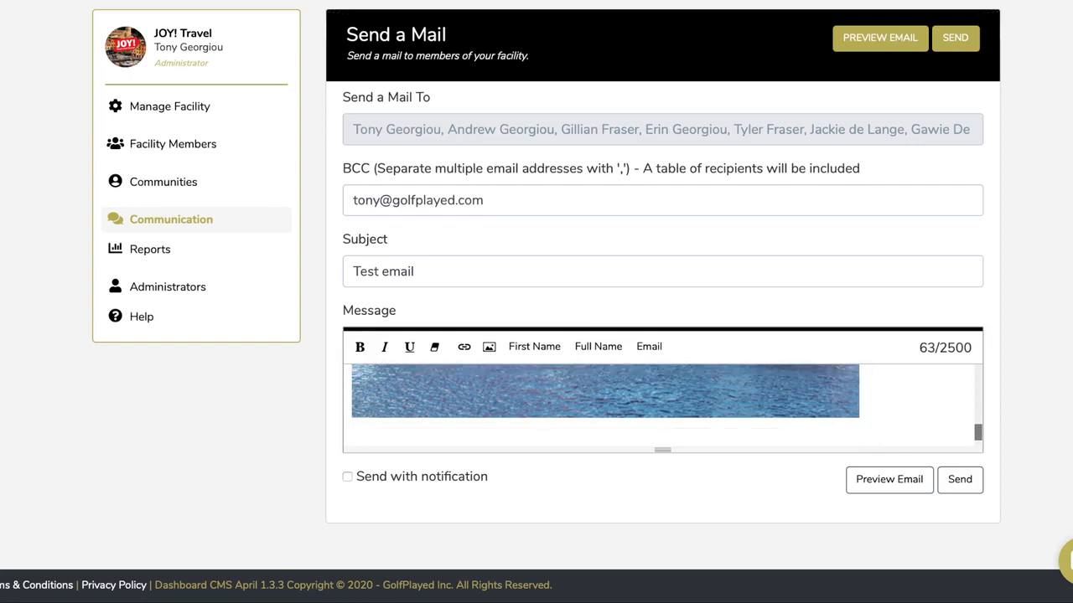
Write the booked-under-following-name line with the [FULL_NAME] placeholder and 'We look forward to this trip.'.
{"action": "type", "text": "We"}
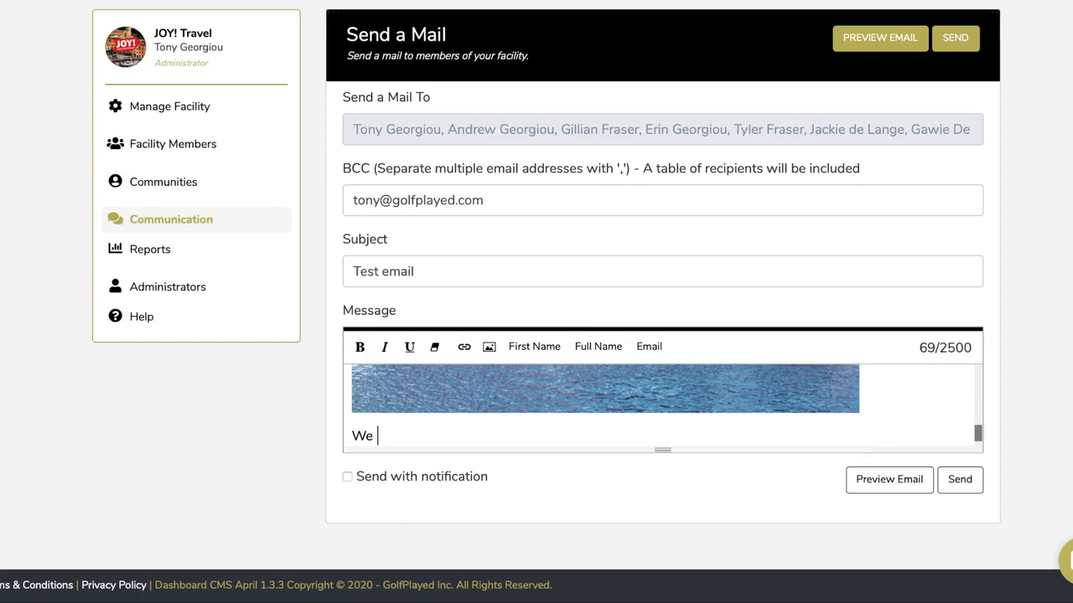
{"action": "type", "text": "have booked u"}
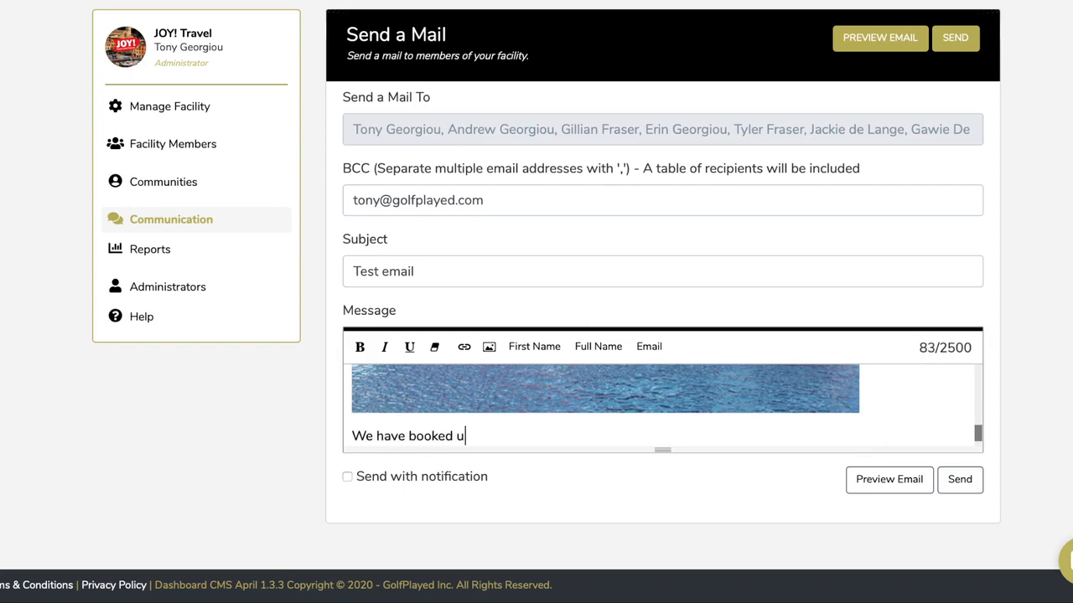
{"action": "type", "text": "our"}
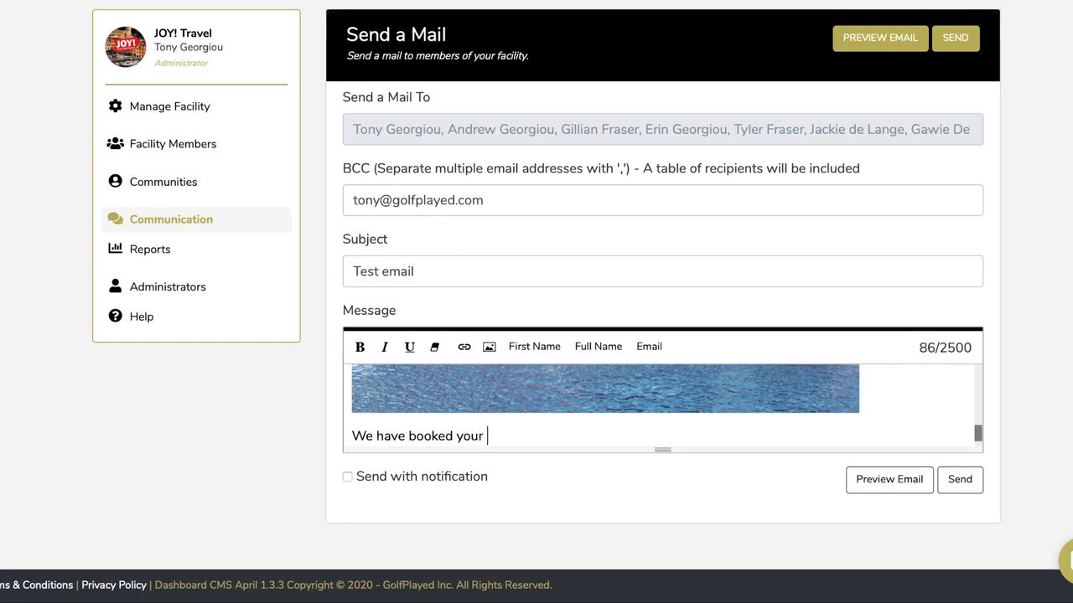
{"action": "type", "text": "place"}
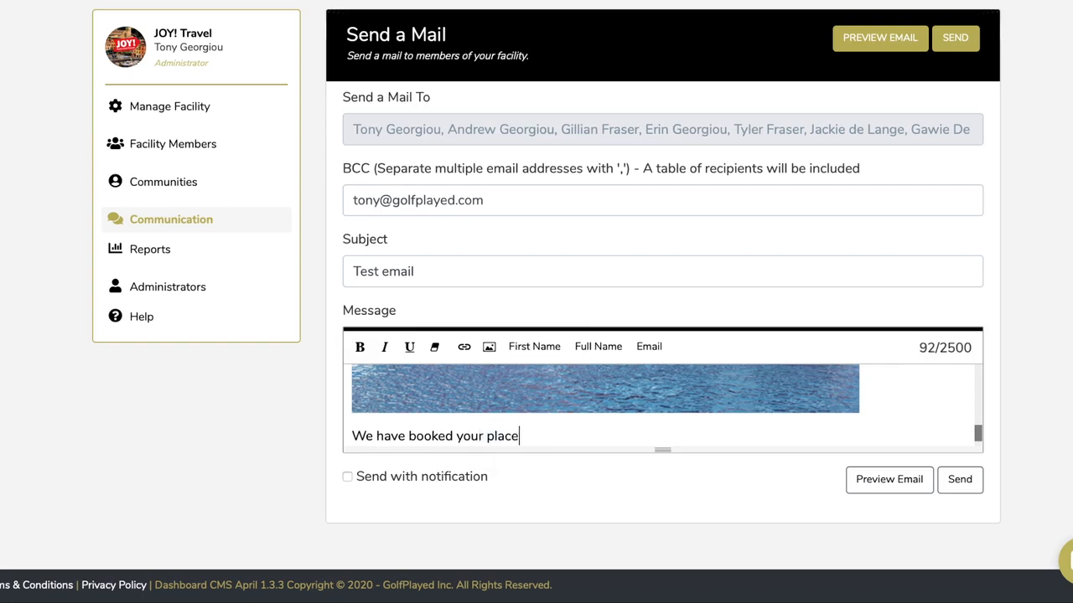
{"action": "type", "text": "under the foll"}
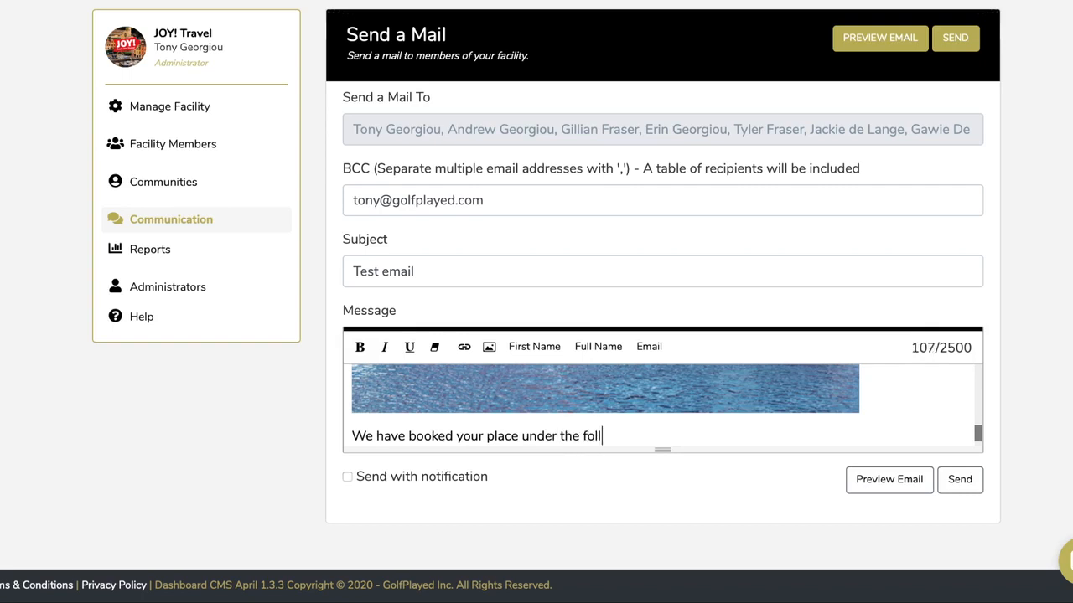
{"action": "type", "text": "owing name:"}
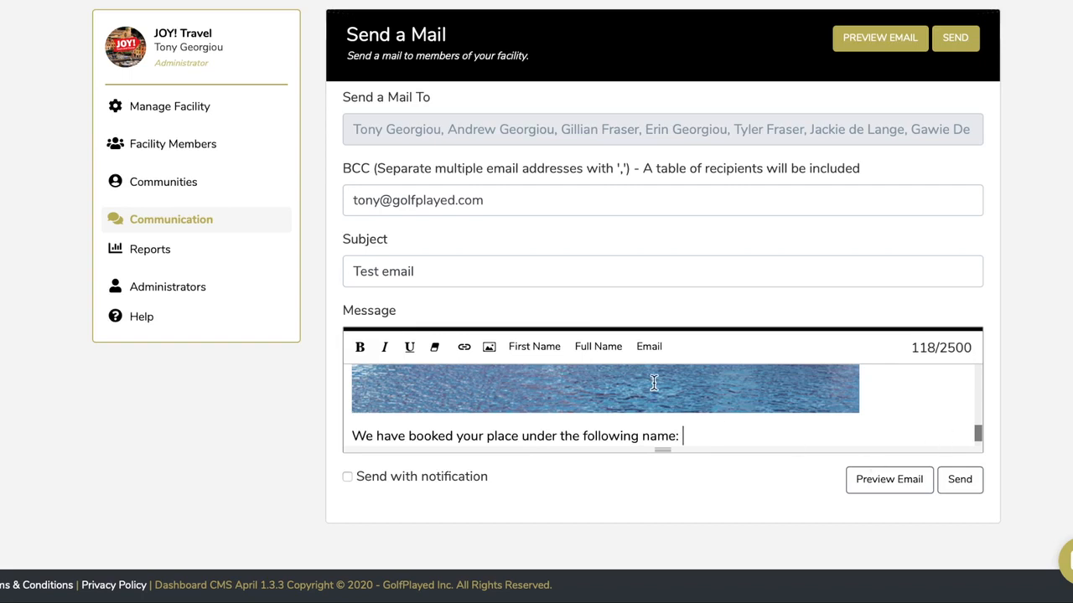
{"action": "left_click", "coordinate": [597, 346]}
{"action": "type", "text": "We look forward to"}
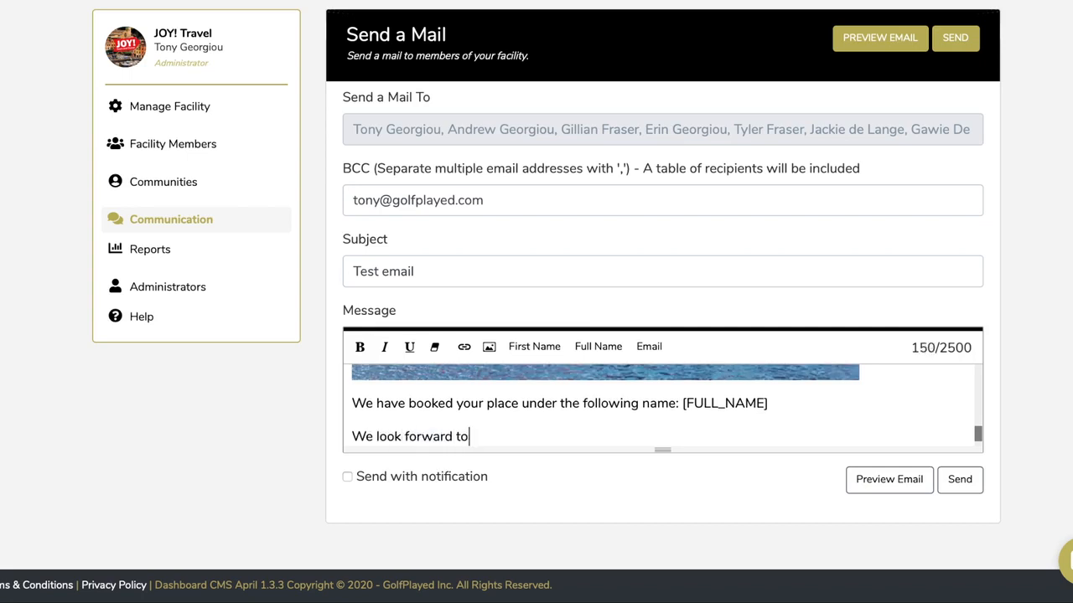
{"action": "type", "text": "this tri"}
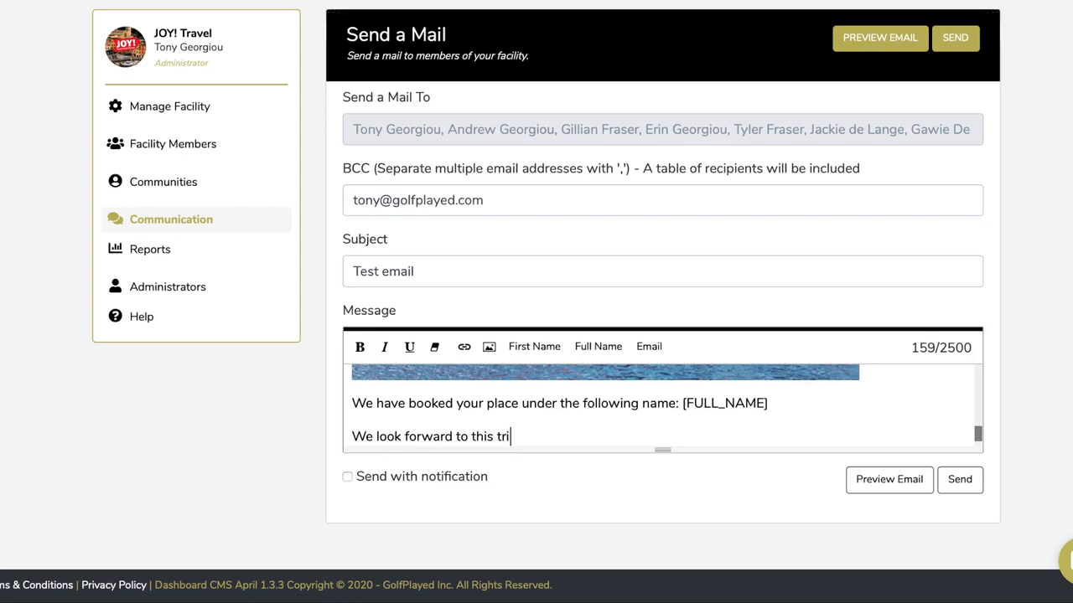
{"action": "type", "text": "p."}
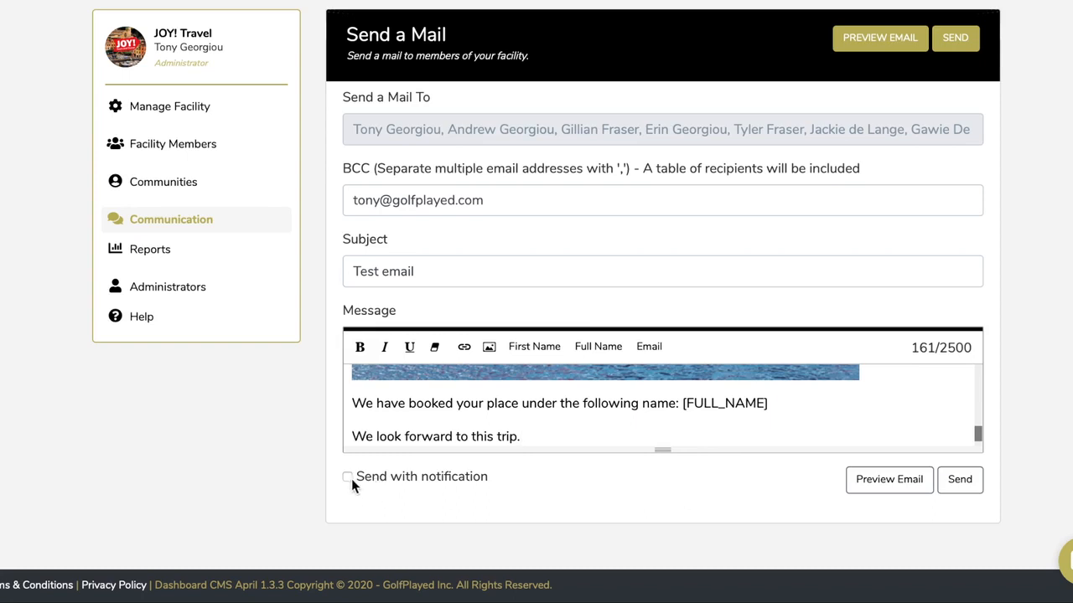
Enable Send with notification and set the notification text 'Check out the new MSC Cruise Ship'.
{"action": "left_click", "coordinate": [346, 475]}
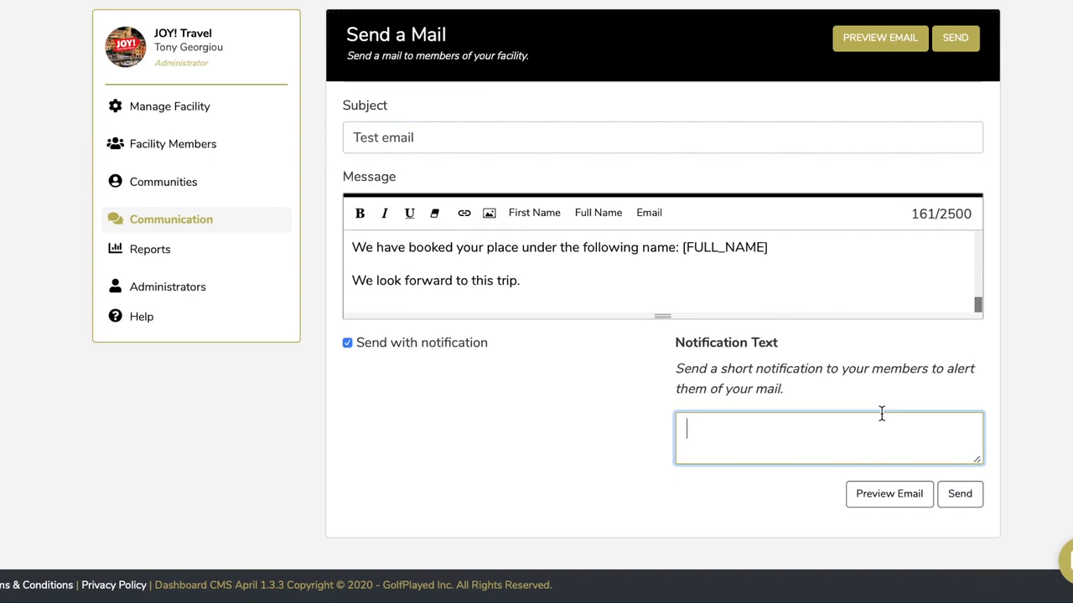
{"action": "type", "text": "Check ou"}
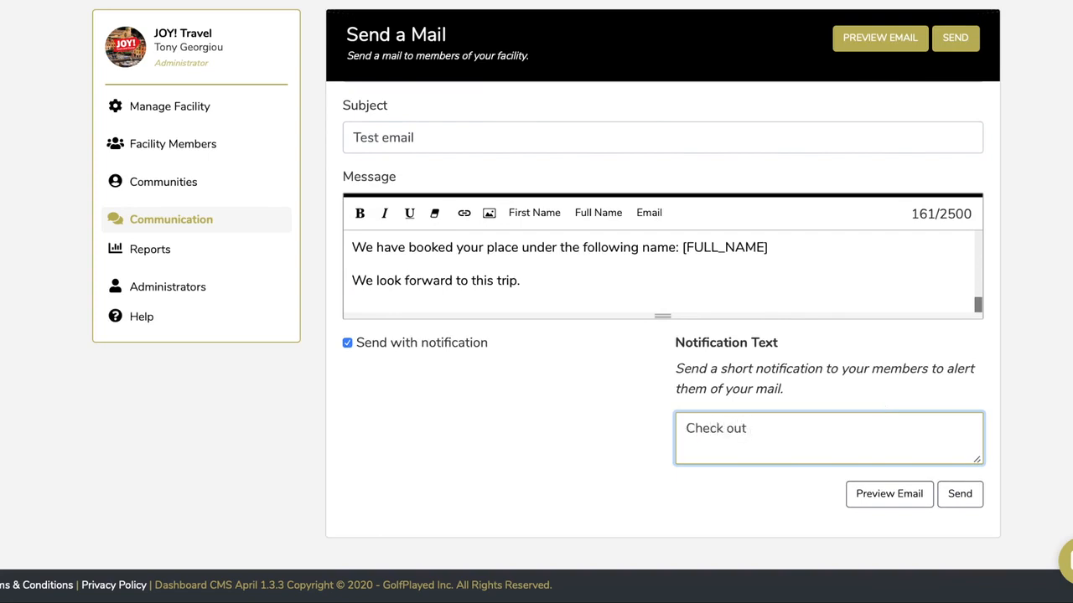
{"action": "type", "text": "the new M"}
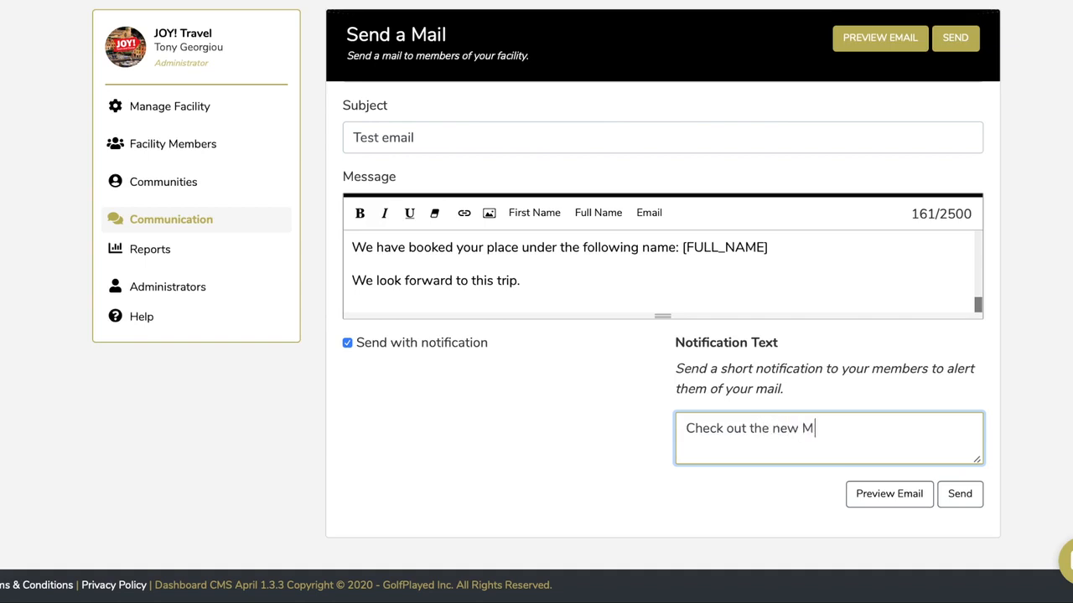
{"action": "type", "text": "SC"}
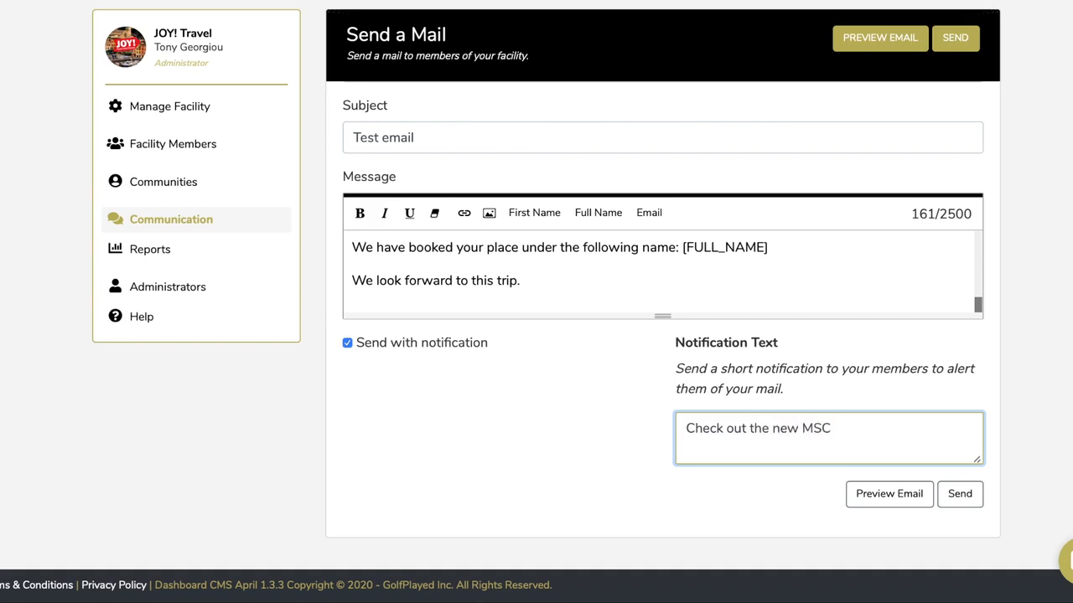
{"action": "type", "text": "Cruise"}
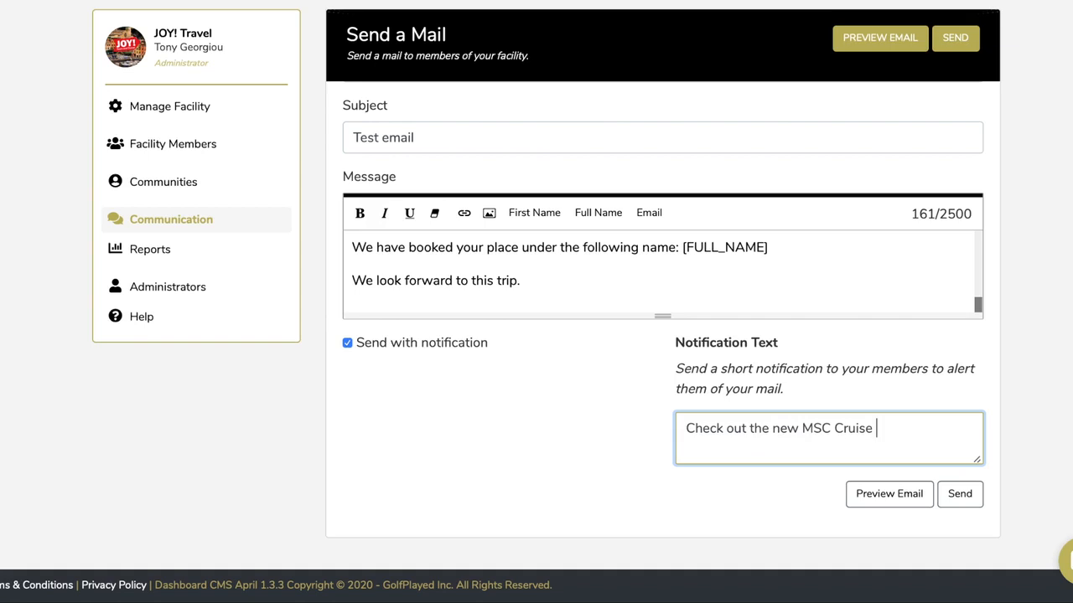
{"action": "type", "text": "Ship"}
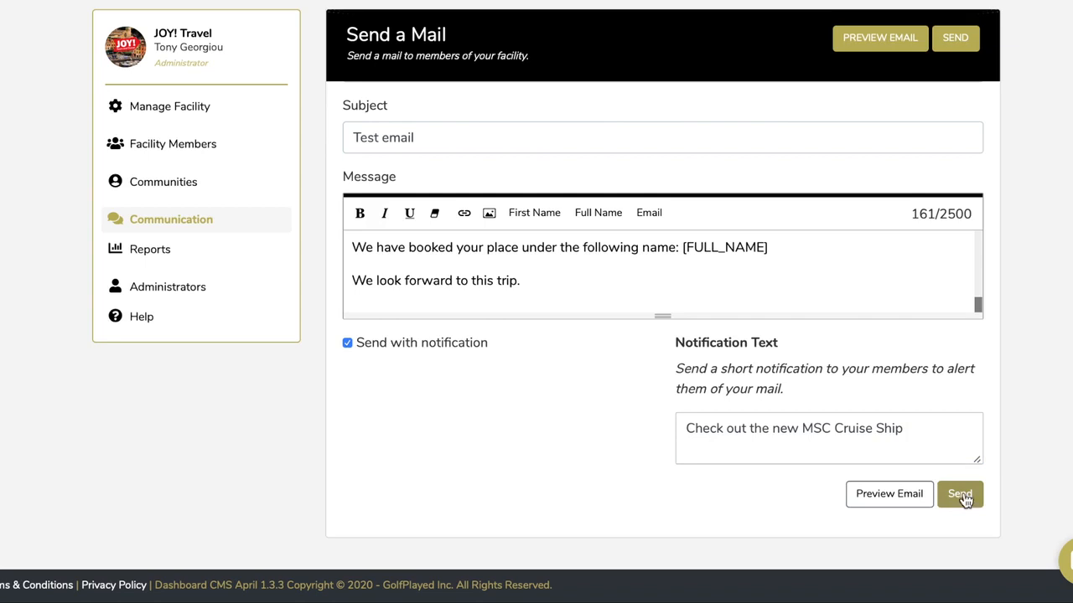
{"action": "mouse_move", "coordinate": [838, 409]}
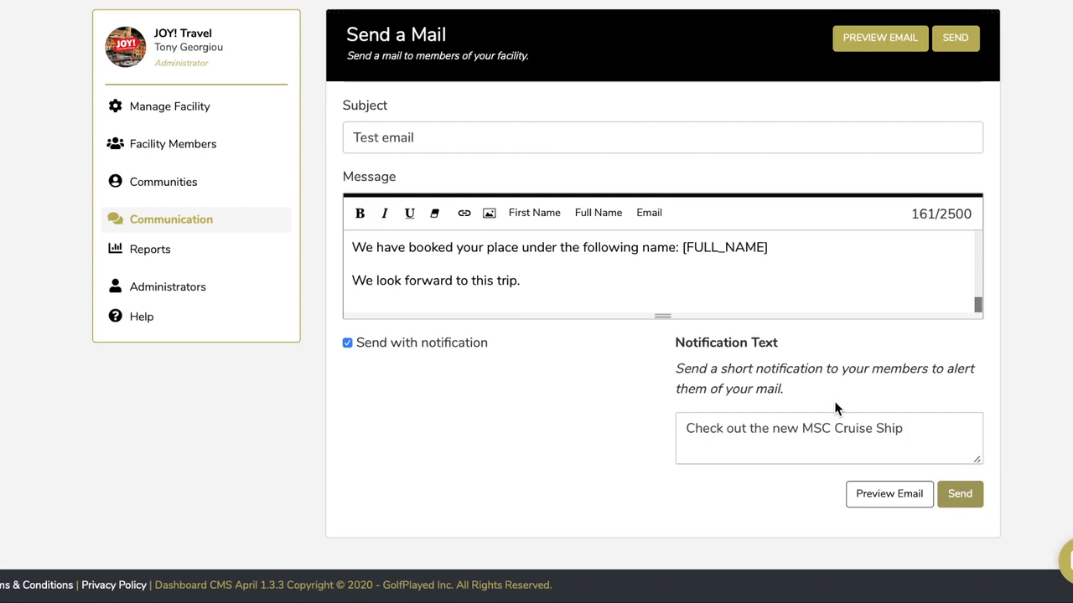
{"action": "mouse_move", "coordinate": [596, 423]}
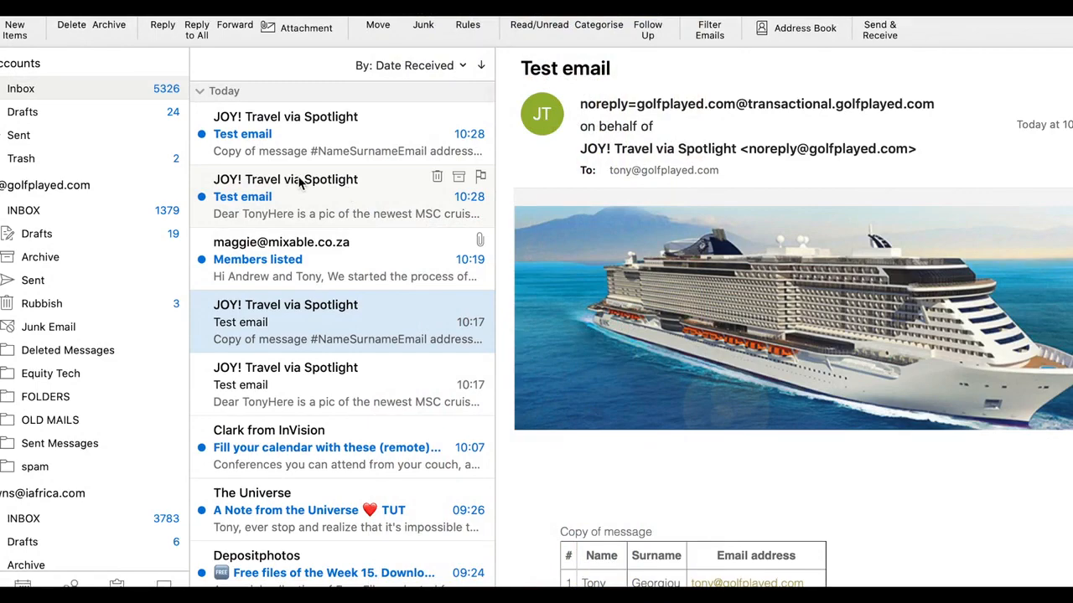
{"action": "mouse_move", "coordinate": [342, 196]}
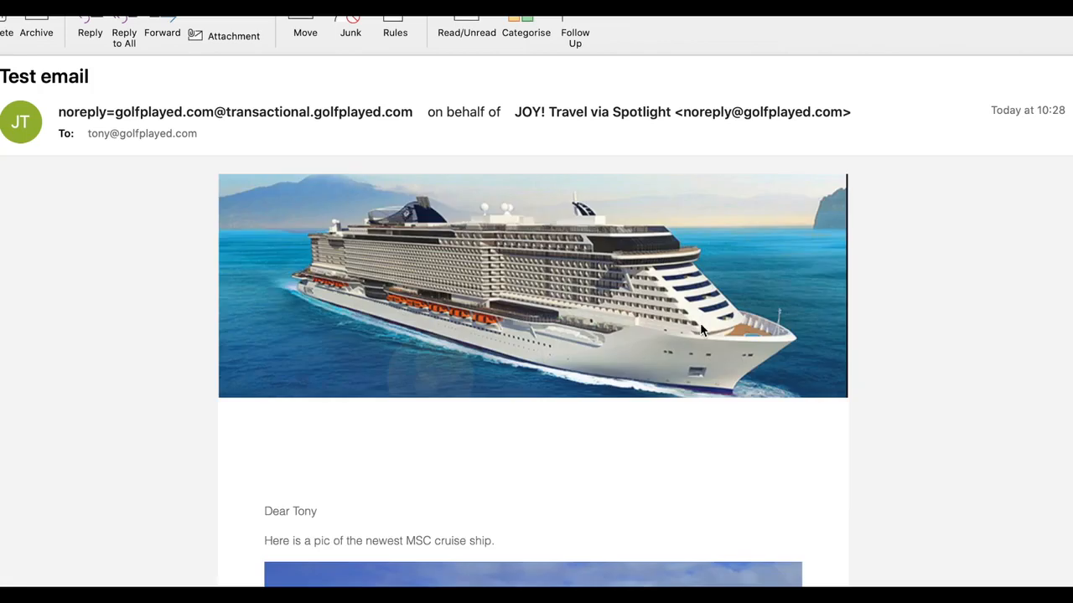
Scroll through the received Test email's greeting, cruise ship photos and booked-name line.
{"action": "scroll", "scroll_direction": "down", "scroll_amount": 3}
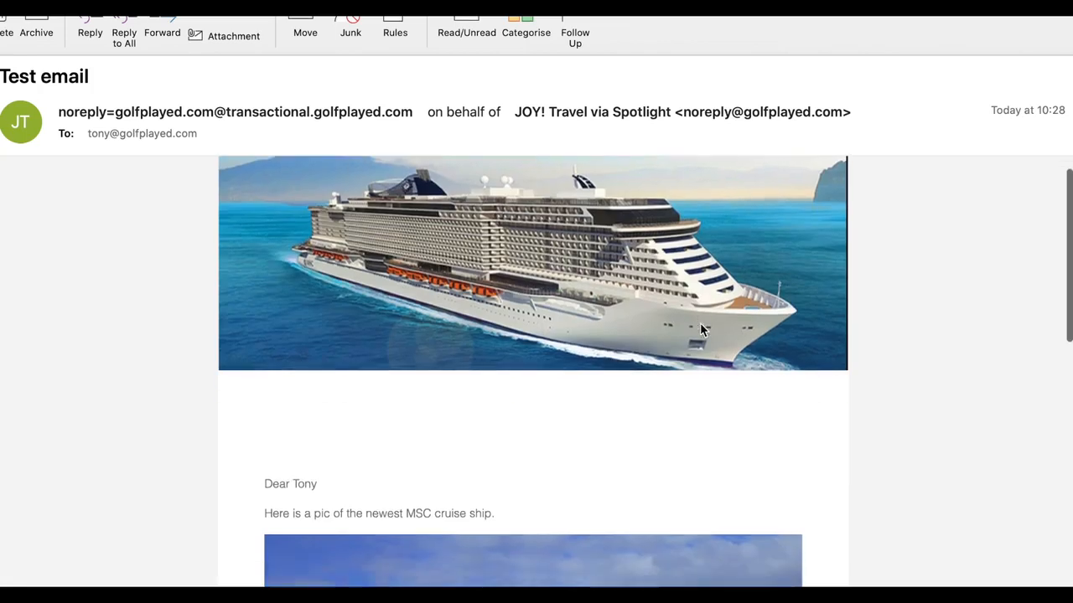
{"action": "scroll", "scroll_direction": "down", "scroll_amount": 3}
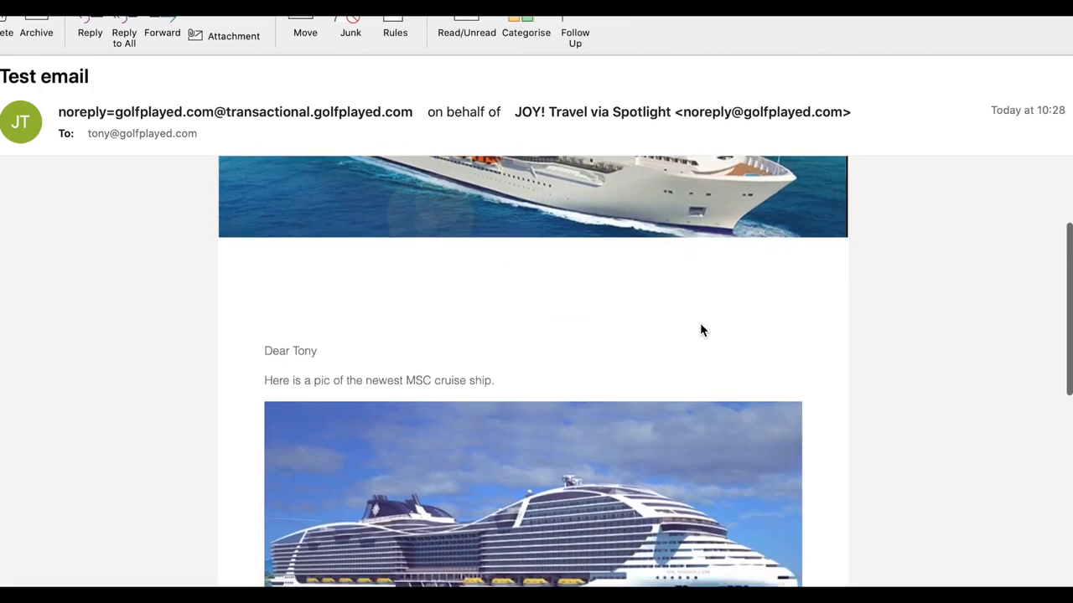
{"action": "scroll", "scroll_direction": "down", "scroll_amount": 3}
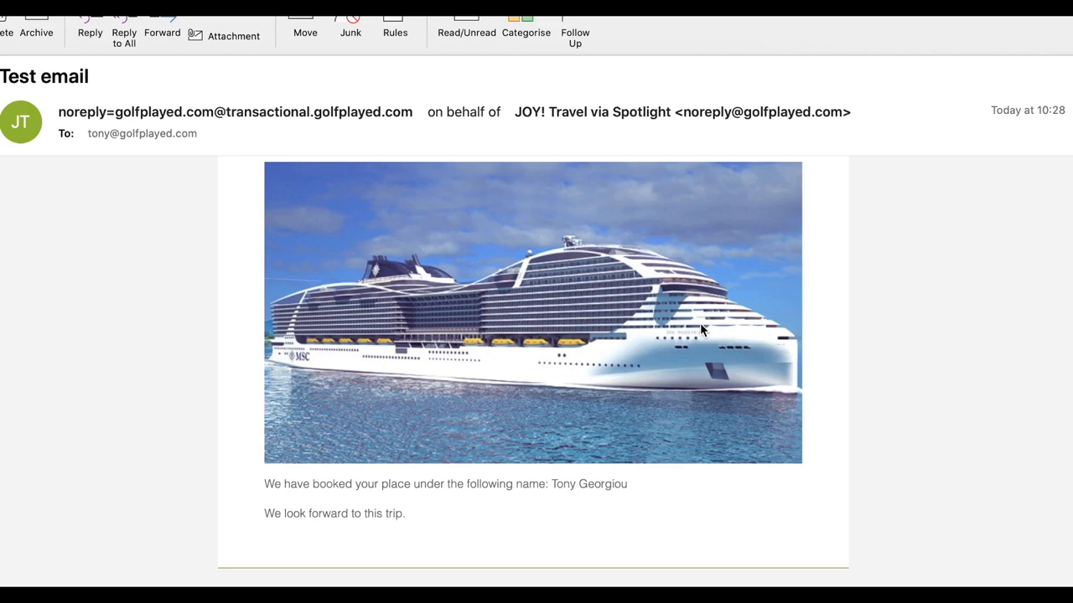
{"action": "scroll", "scroll_direction": "down", "scroll_amount": 3}
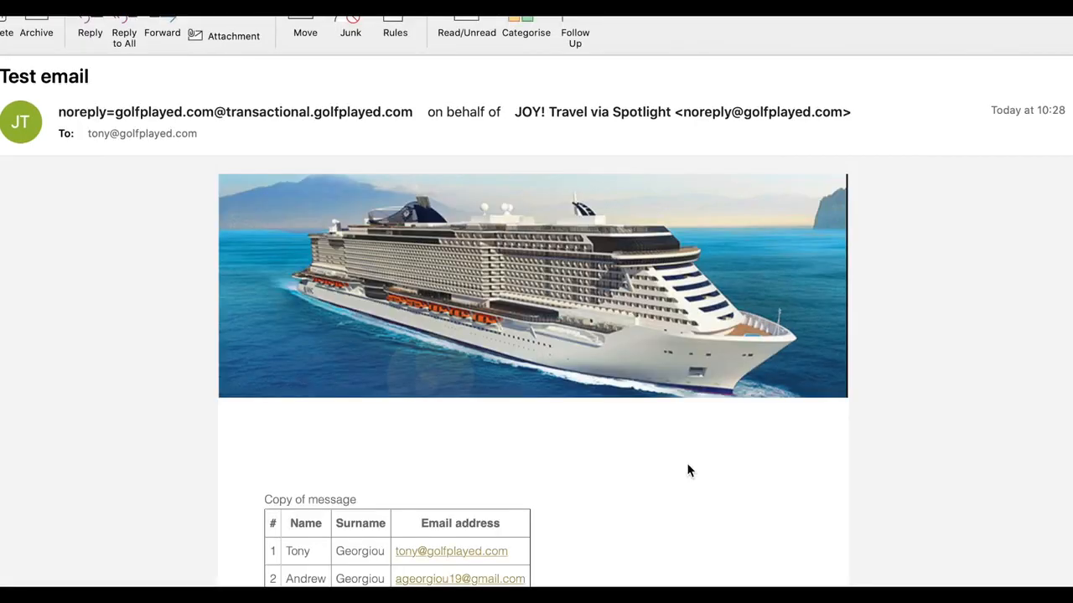
Scroll the BCC copy past the recipient table, [FIRST_NAME]/[FULL_NAME] placeholders and footer.
{"action": "scroll", "scroll_direction": "down", "scroll_amount": 3}
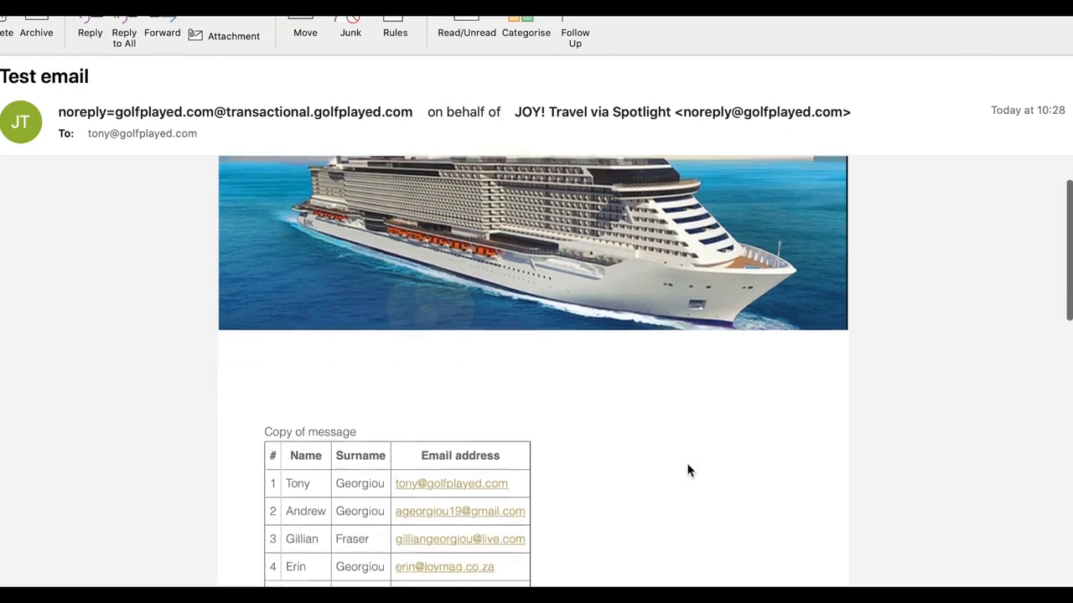
{"action": "scroll", "scroll_direction": "down", "scroll_amount": 3}
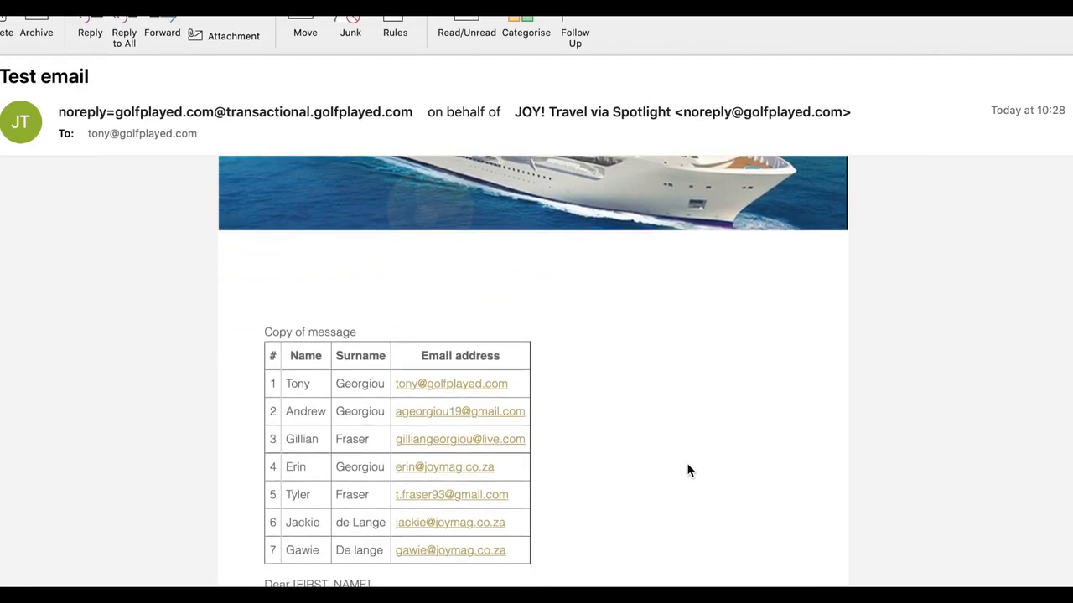
{"action": "scroll", "scroll_direction": "down", "scroll_amount": 3}
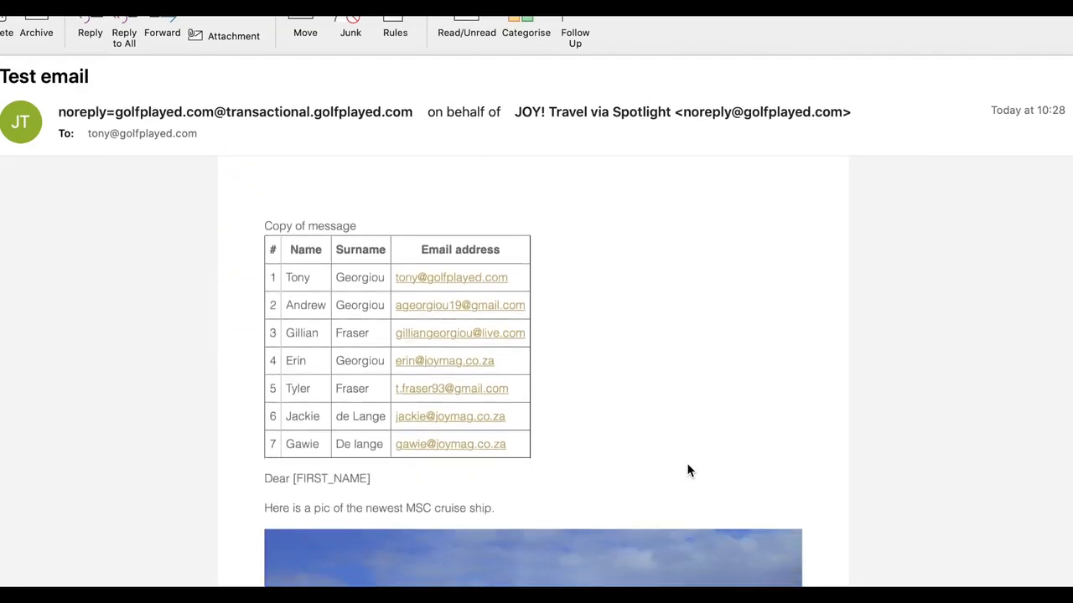
{"action": "scroll", "scroll_direction": "down", "scroll_amount": 3}
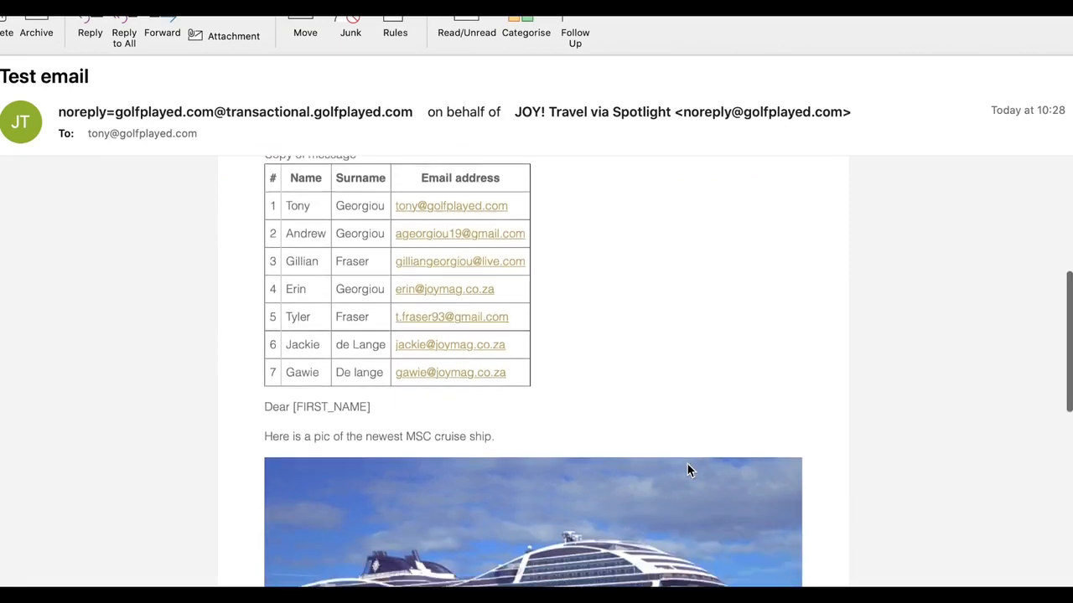
{"action": "scroll", "scroll_direction": "down", "scroll_amount": 3}
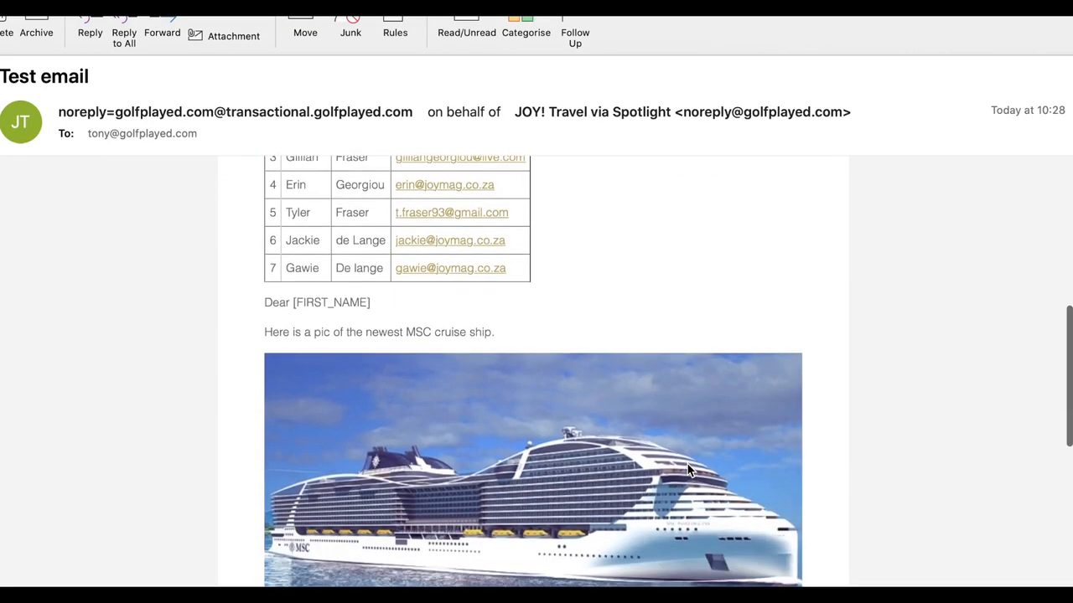
{"action": "scroll", "scroll_direction": "down", "scroll_amount": 3}
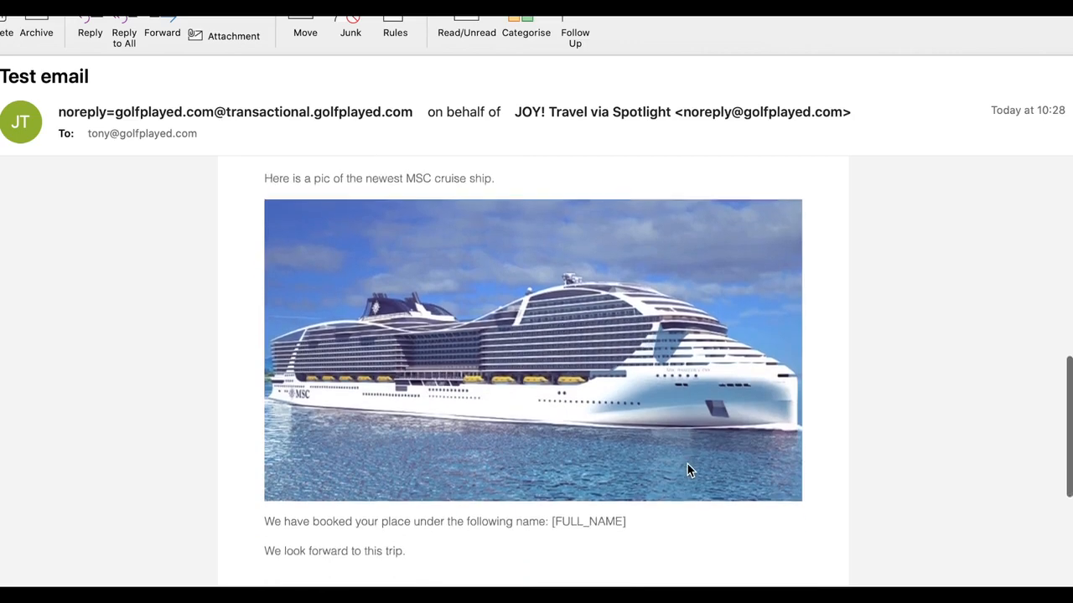
{"action": "scroll", "scroll_direction": "down", "scroll_amount": 3}
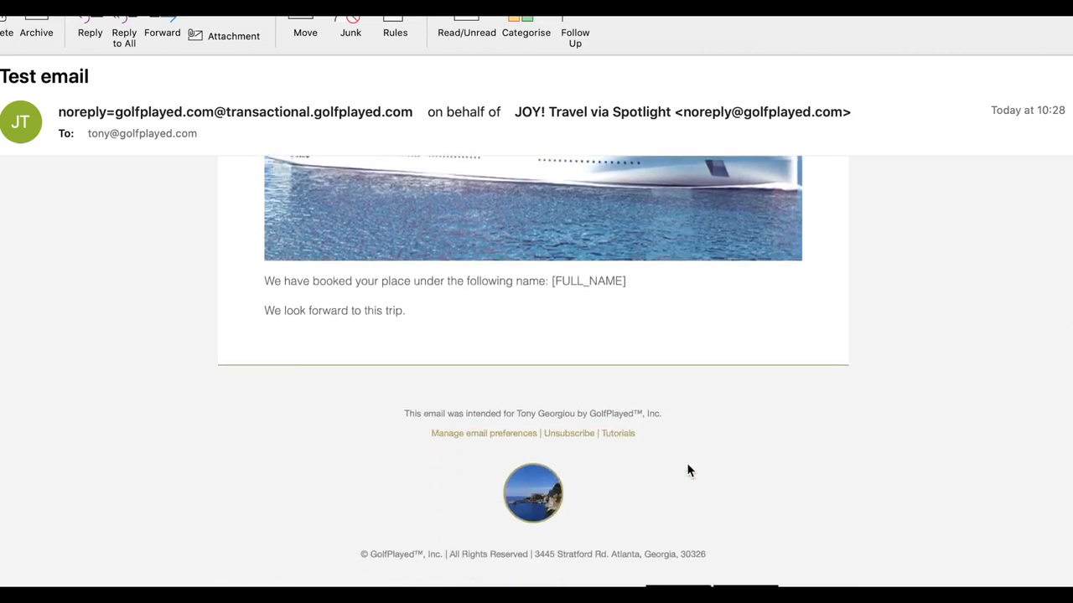
{"action": "scroll", "scroll_direction": "down", "scroll_amount": 3}
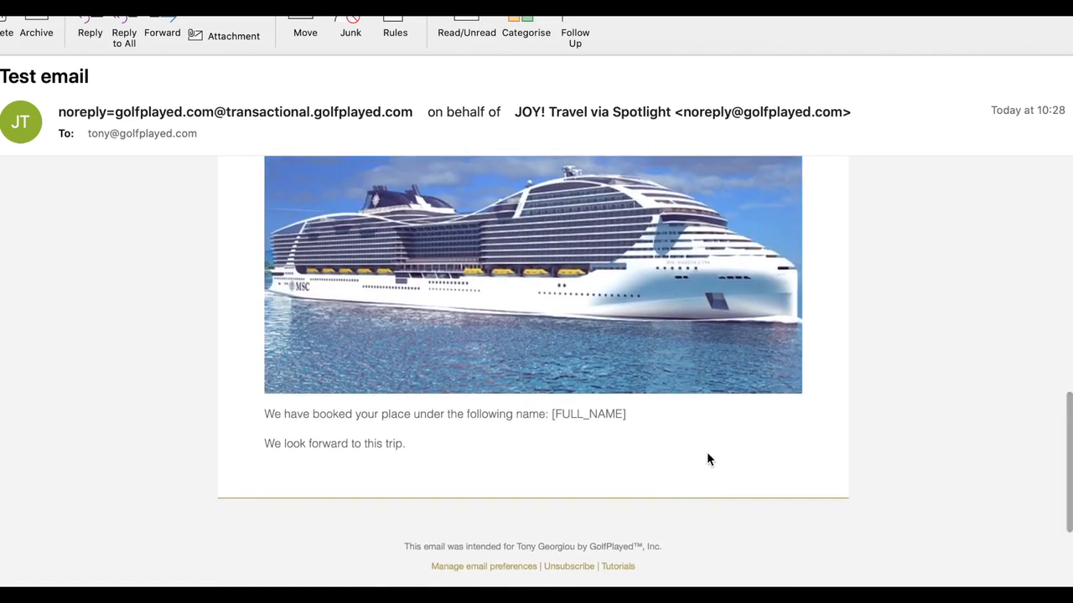
{"action": "mouse_move", "coordinate": [724, 560]}
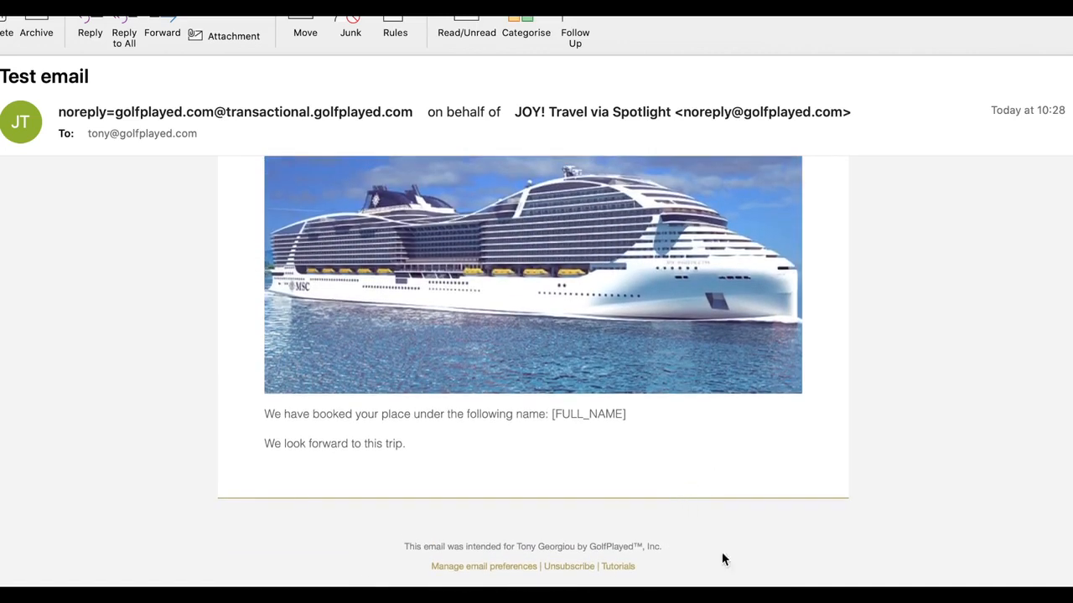
{"action": "mouse_move", "coordinate": [657, 449]}
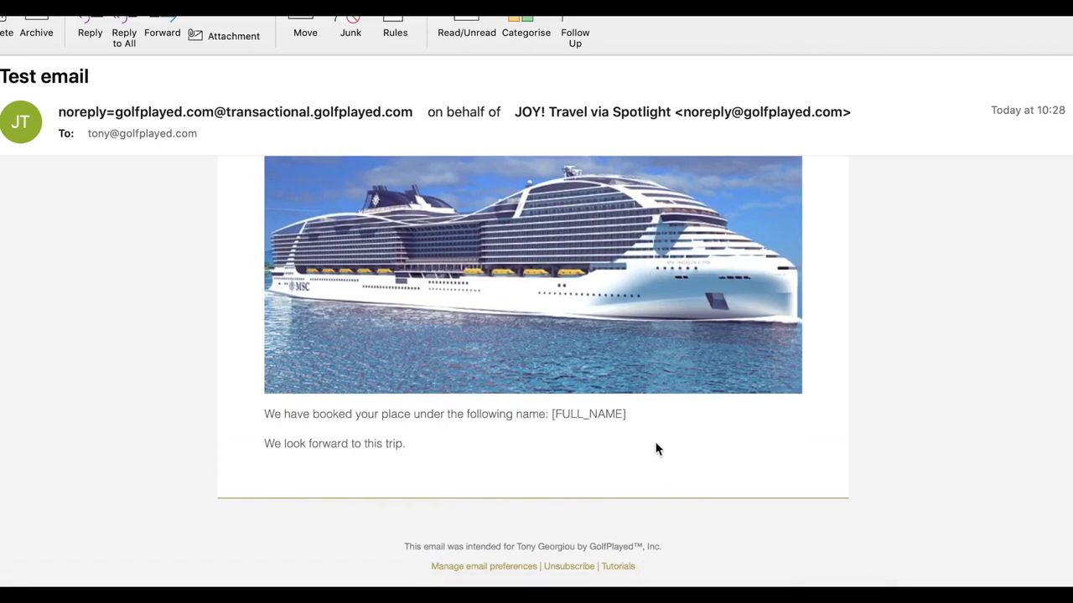